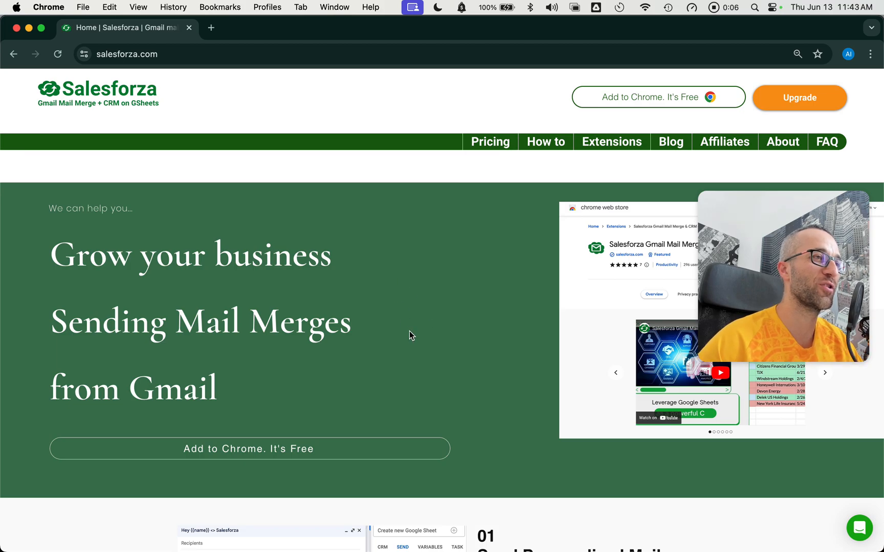
mouse_move(415, 351)
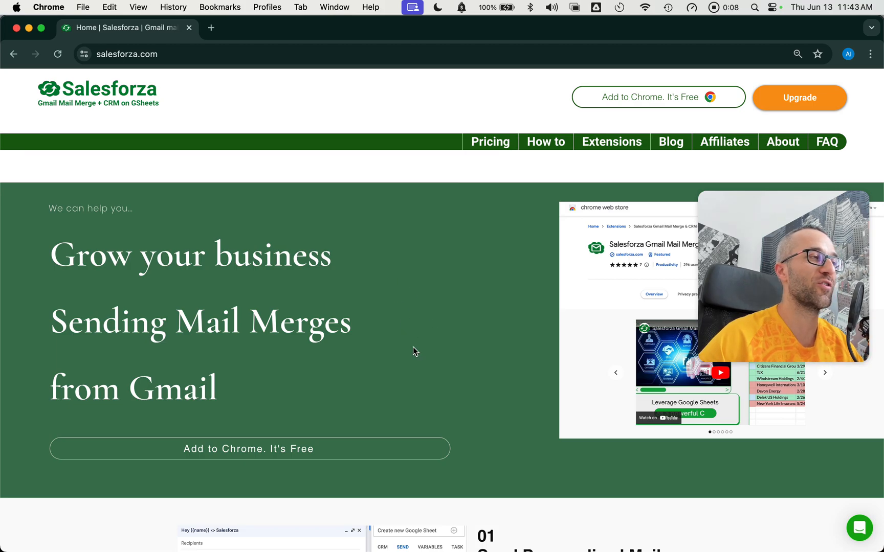
Scroll the salesforza.com homepage through feature sections 01–05, from mail merges to ChatGPT help
scroll(down, 3)
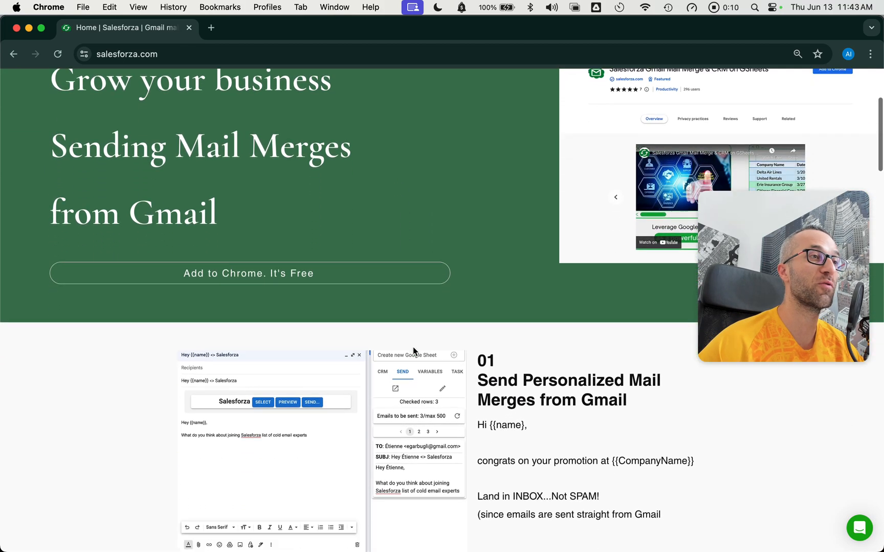
scroll(down, 3)
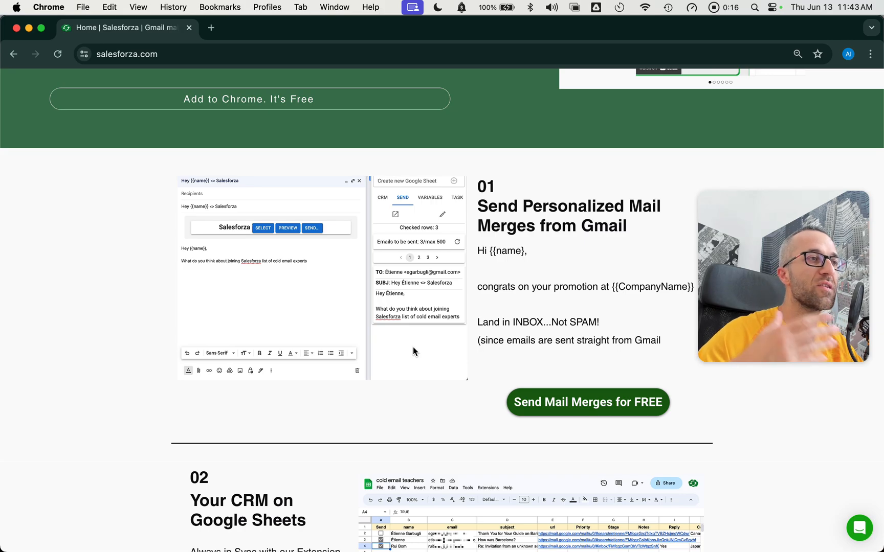
scroll(down, 3)
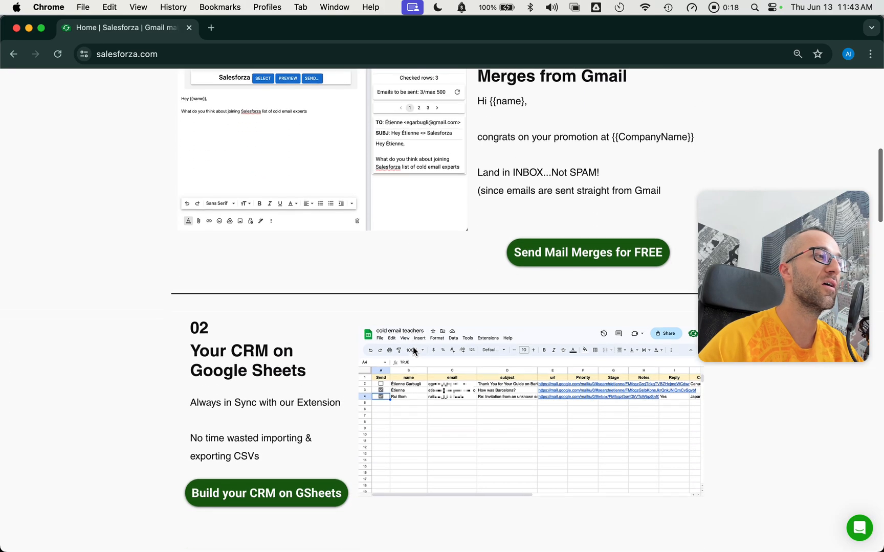
scroll(down, 3)
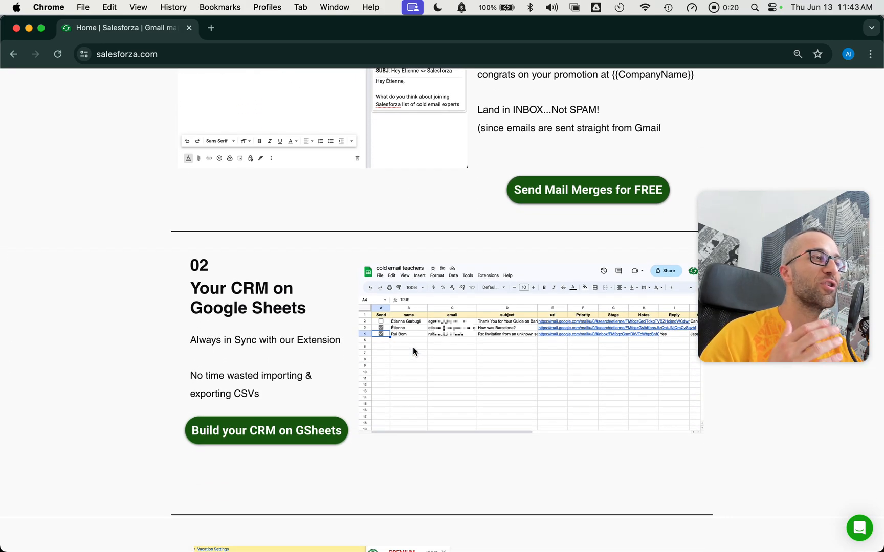
scroll(down, 3)
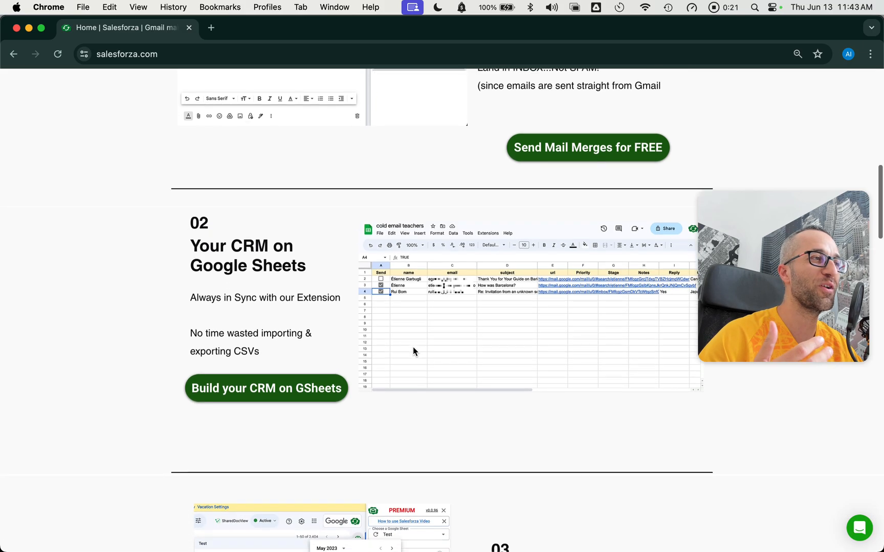
scroll(down, 3)
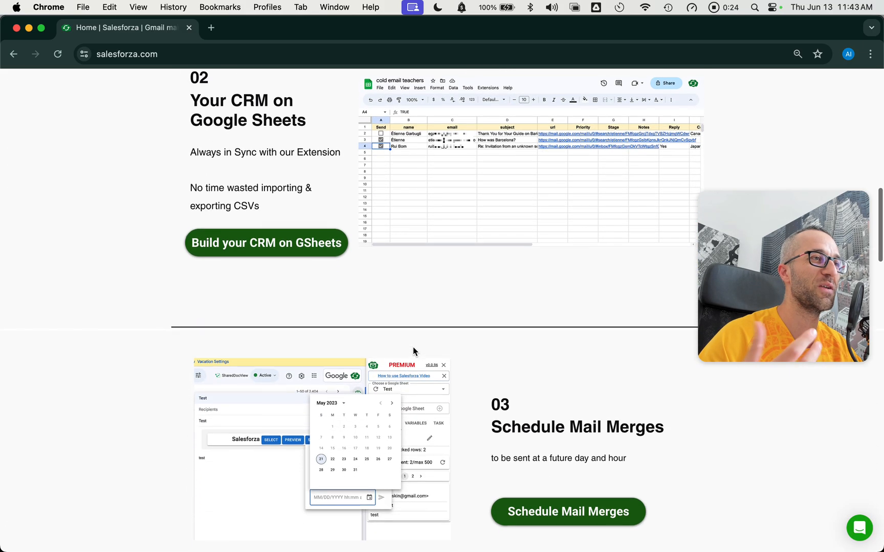
scroll(down, 3)
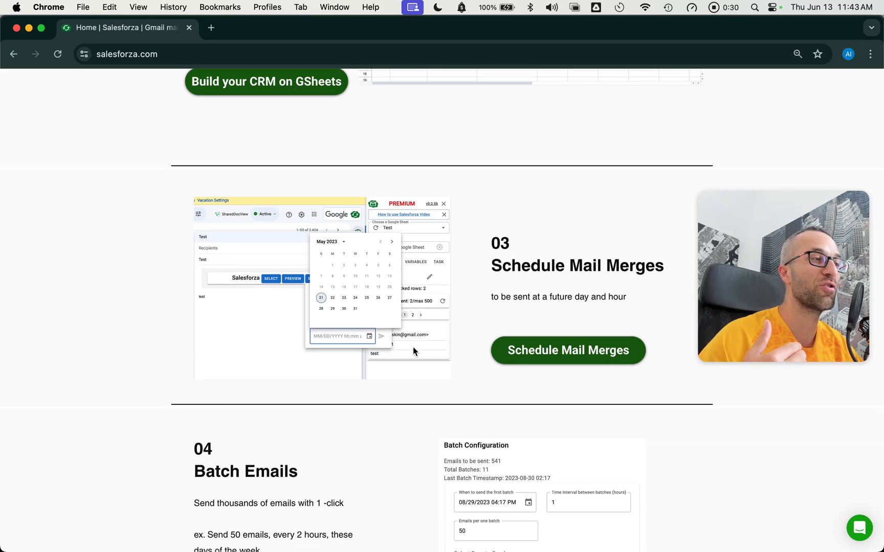
scroll(down, 3)
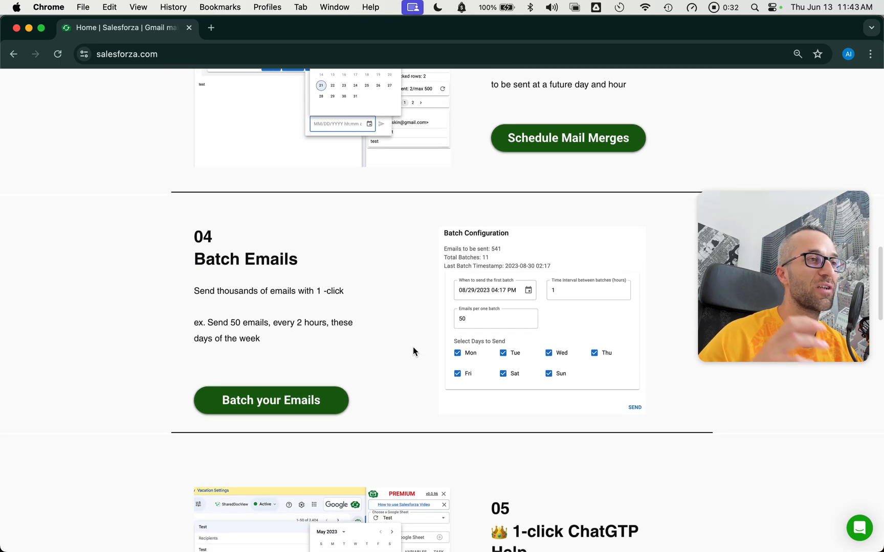
scroll(down, 3)
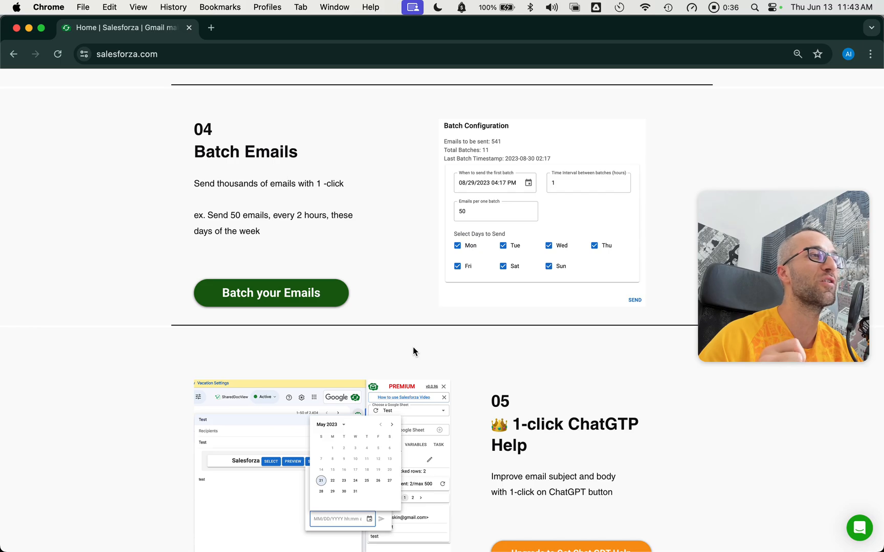
scroll(down, 3)
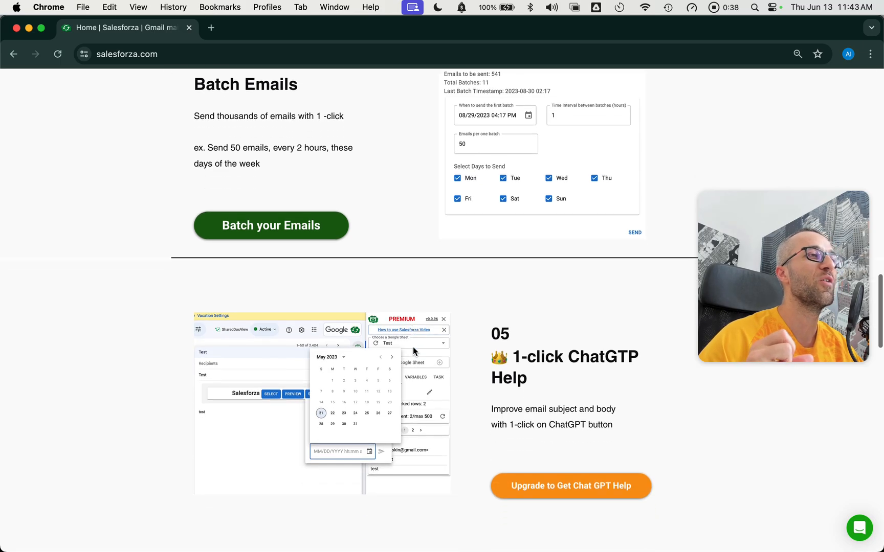
scroll(down, 3)
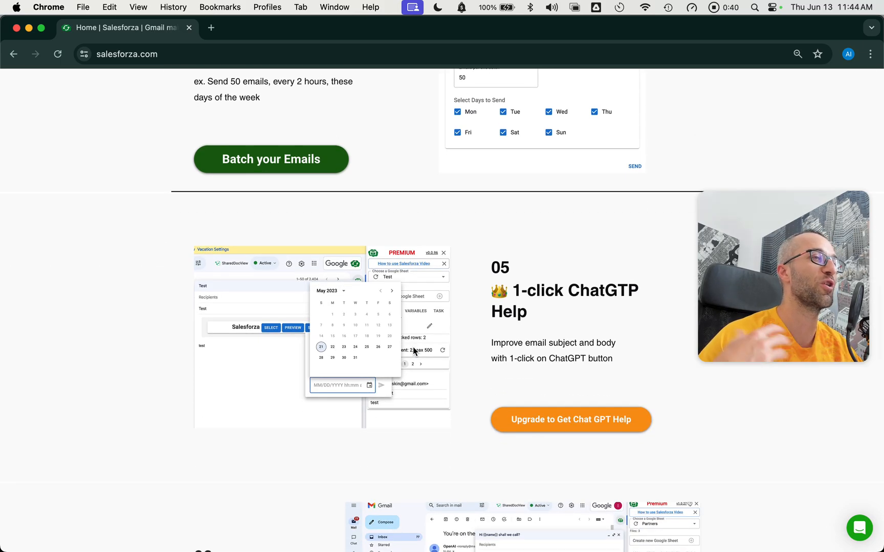
scroll(down, 3)
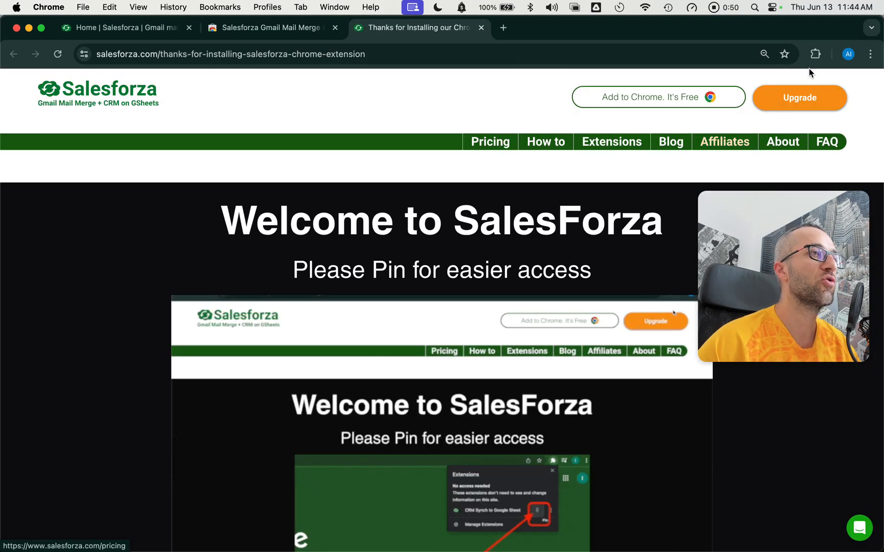
Pin the Salesforza extension to the Chrome toolbar and bring up its Google sign-in panel
click(814, 54)
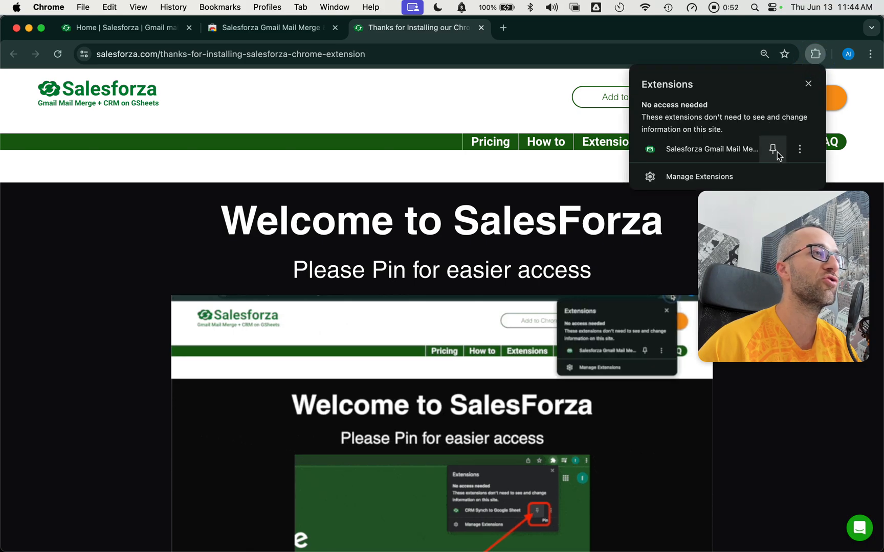
click(773, 149)
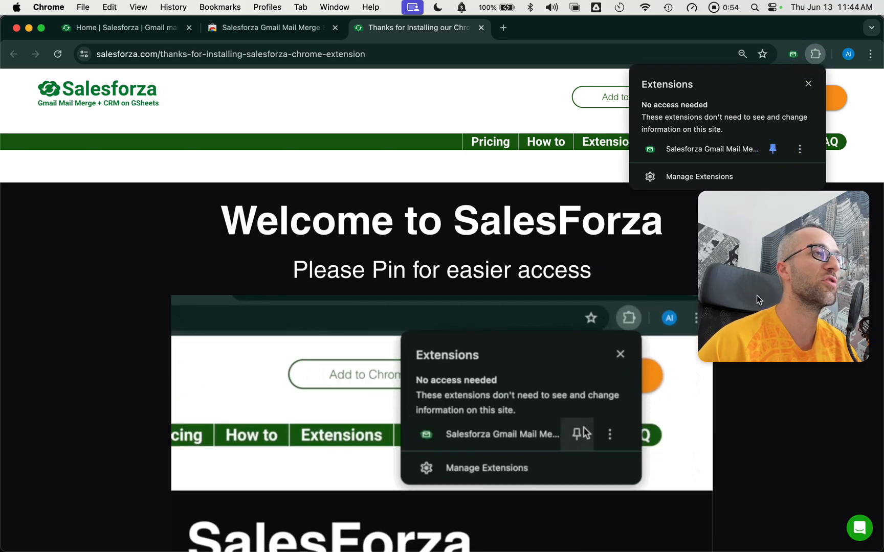
click(806, 84)
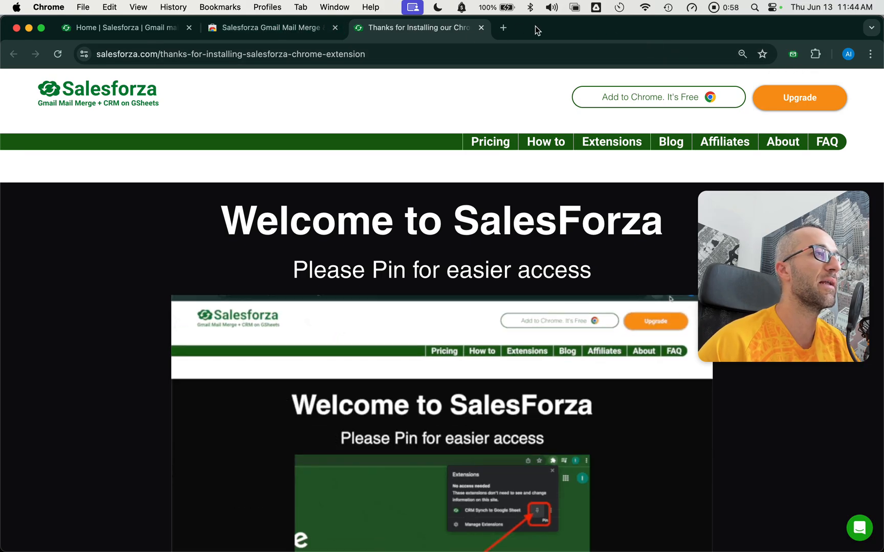
click(791, 55)
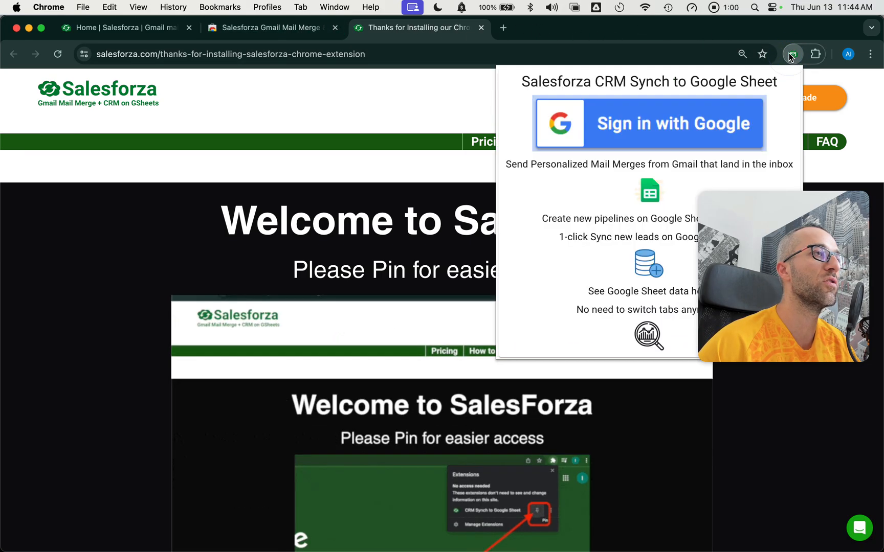
mouse_move(676, 143)
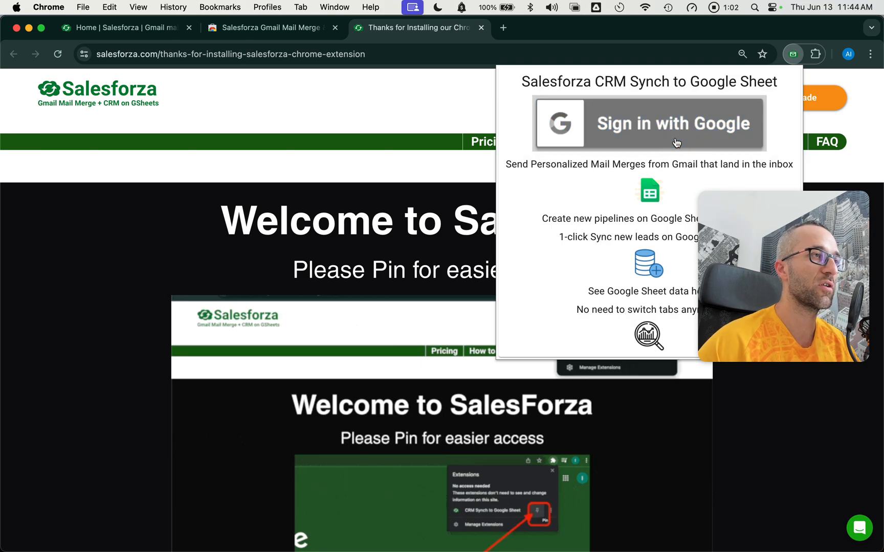
Sign in with the chosen Google account and allow SalesForza Drive and email-sending access
click(649, 123)
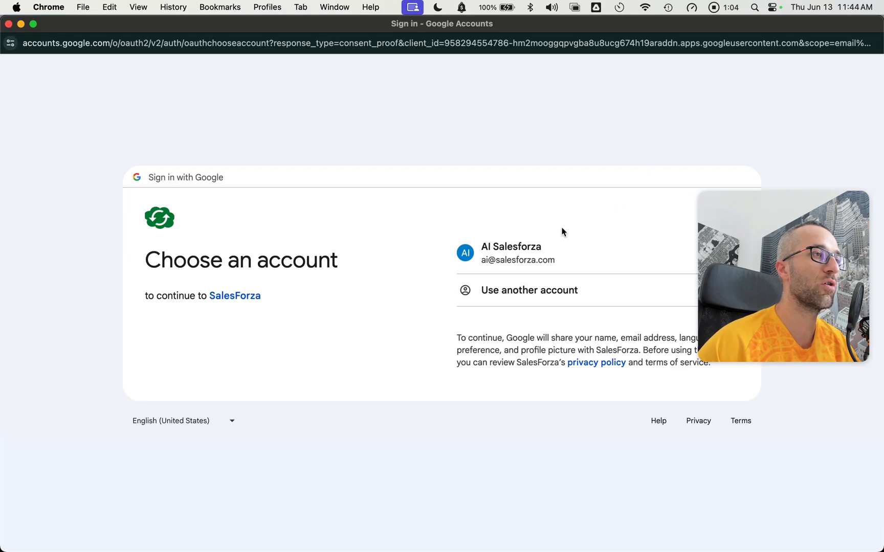
click(511, 252)
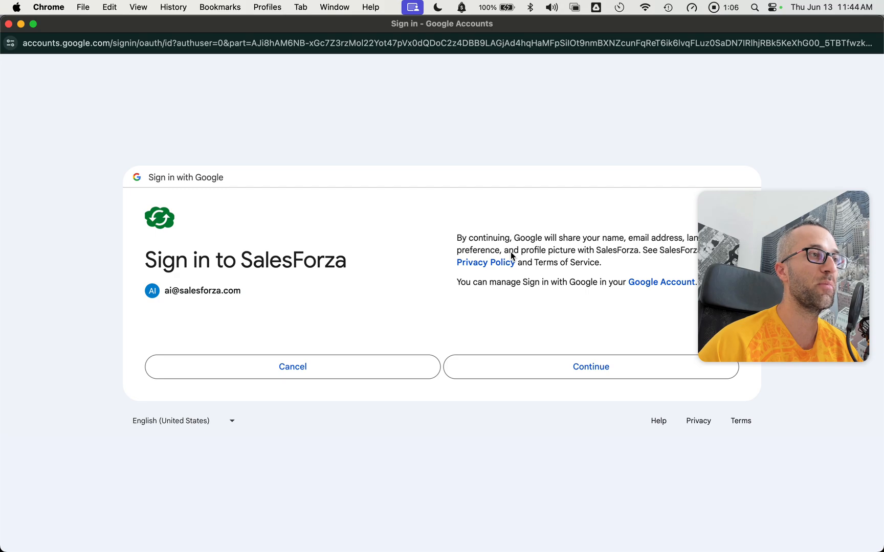
click(590, 366)
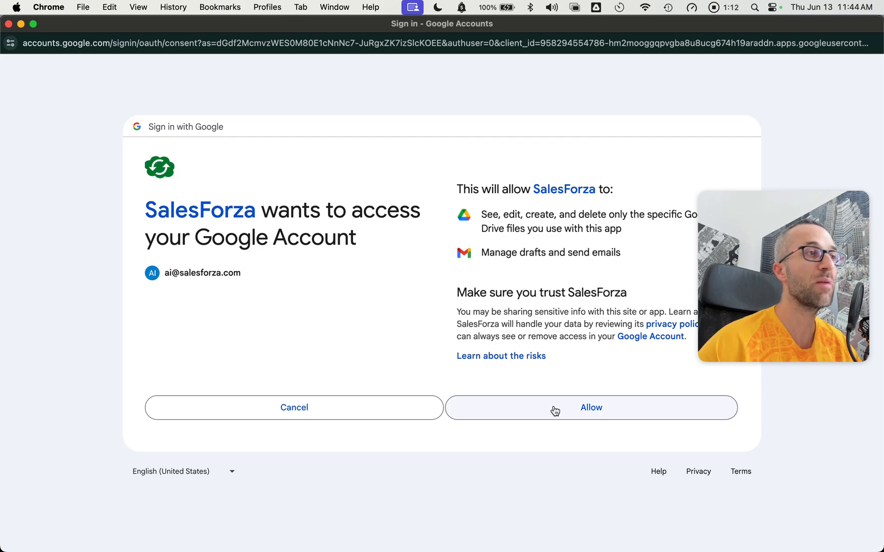
click(590, 408)
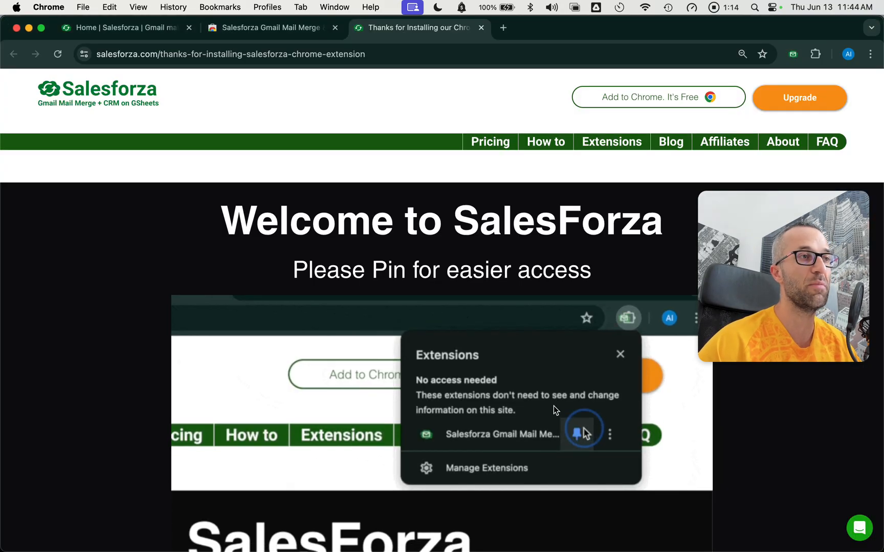
Launch Gmail from the signed-in Salesforza extension popup
click(583, 430)
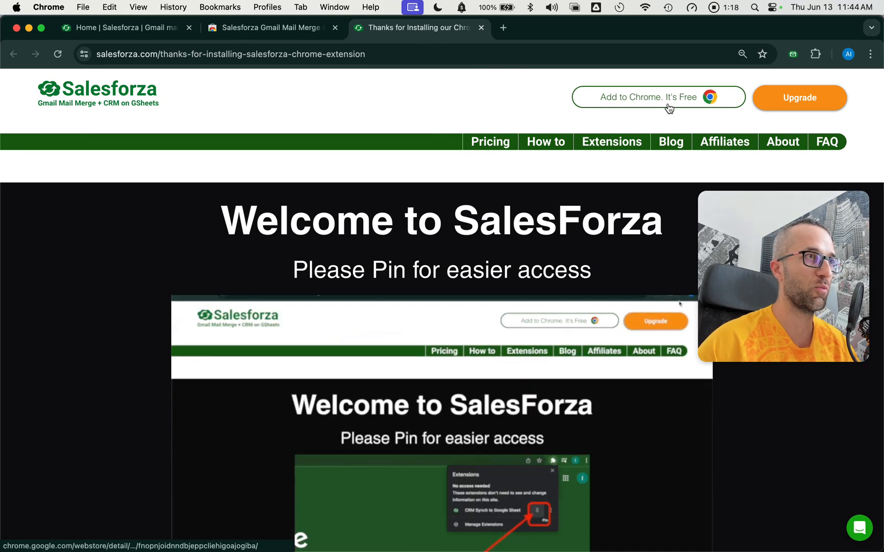
click(792, 55)
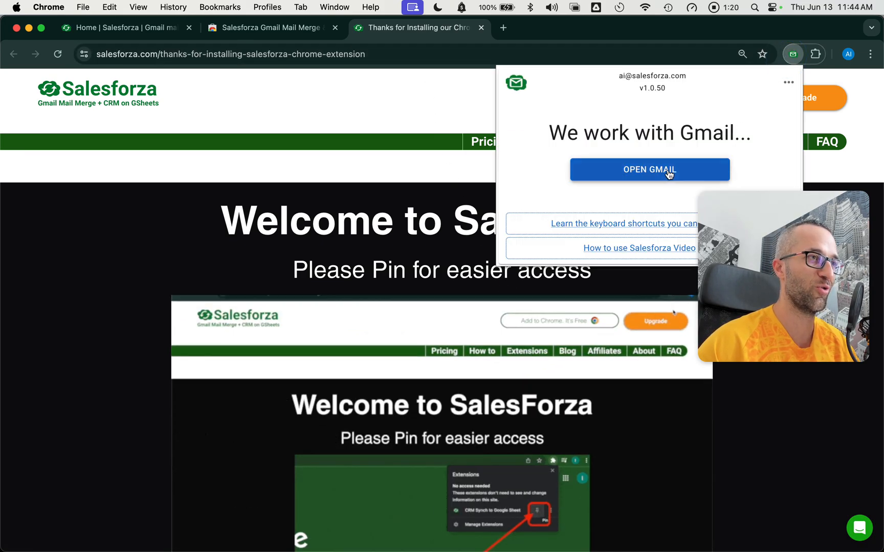
click(649, 170)
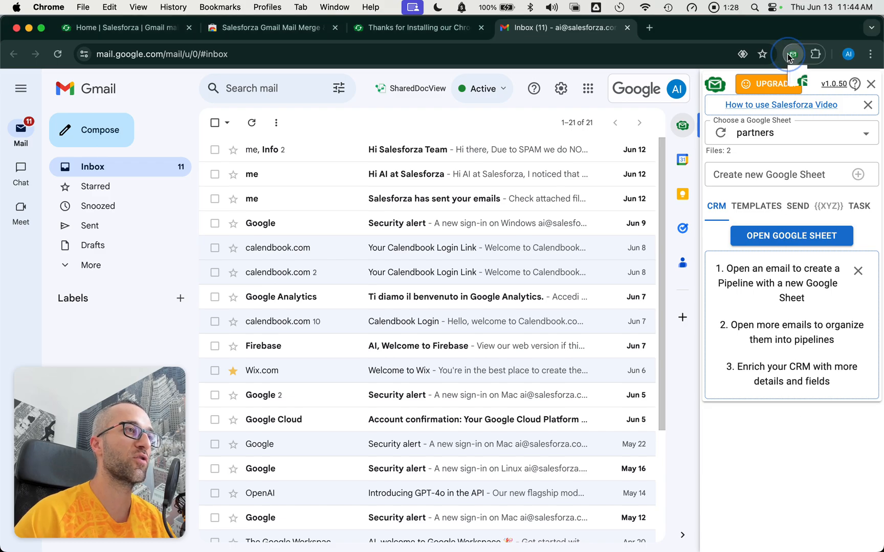
Toggle the Salesforza sidebar on in Gmail and begin creating a new Google Sheet
click(791, 54)
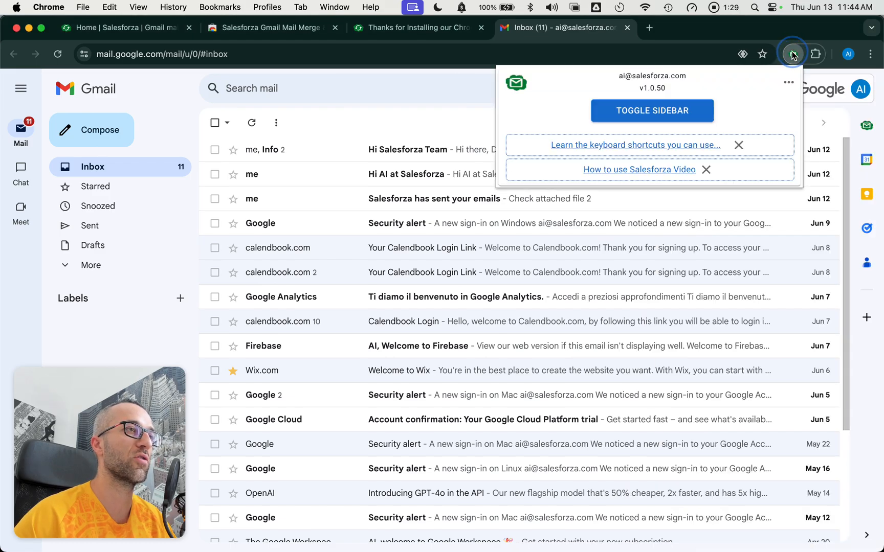
click(651, 110)
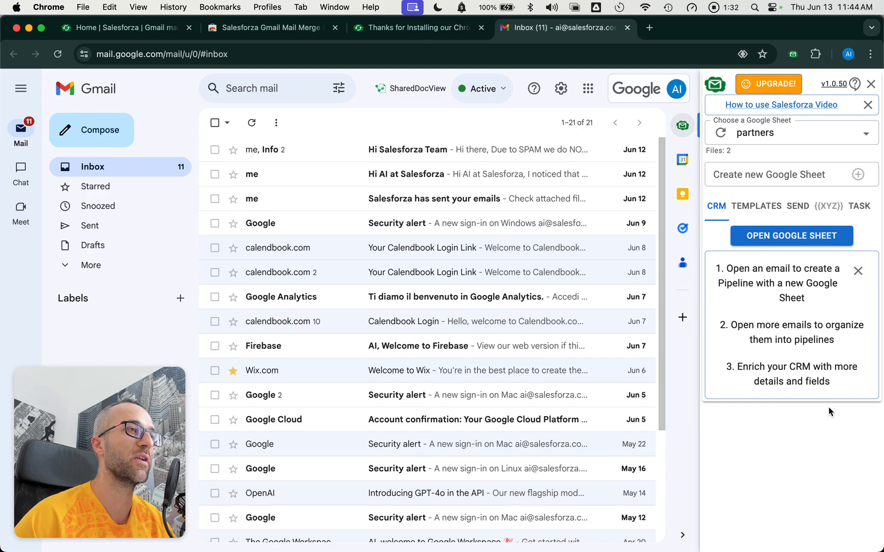
click(793, 54)
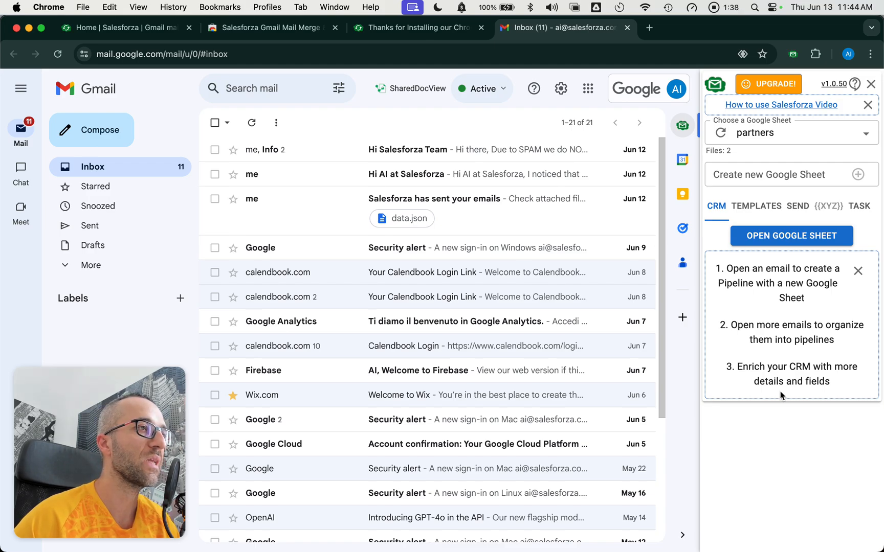
mouse_move(462, 394)
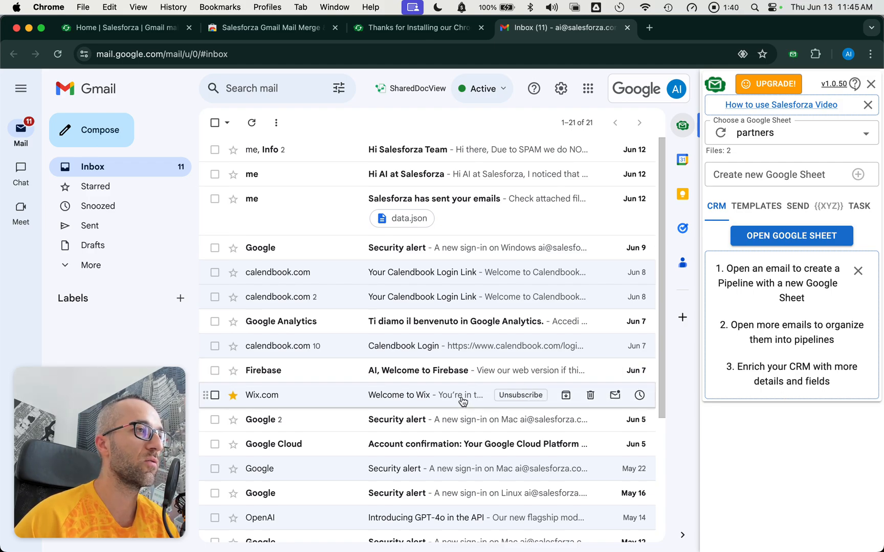
click(783, 175)
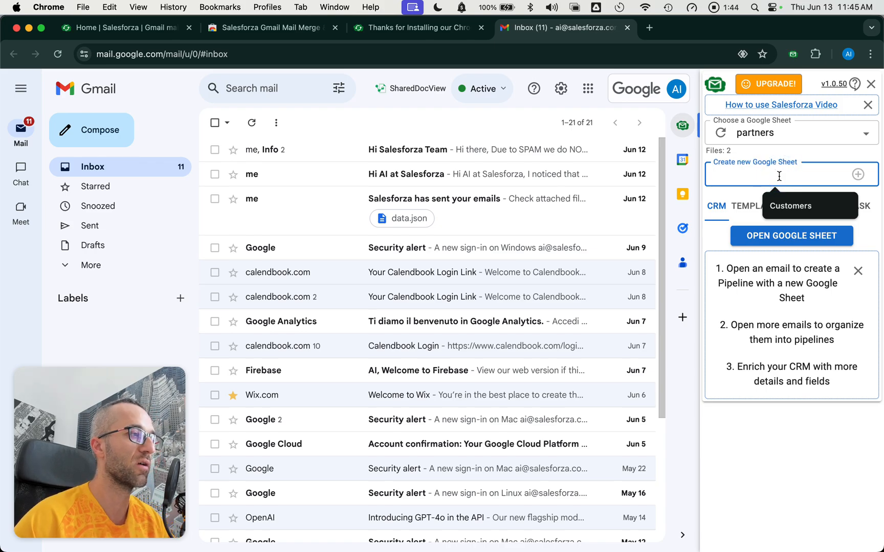
Create the 'Partners' Google Sheet and add the Wix welcome email's sender as a lead
text(Partners)
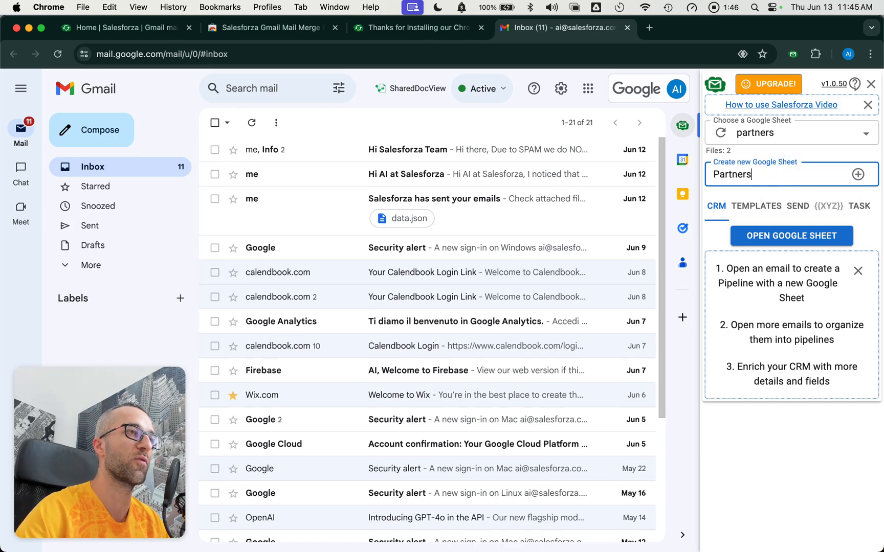
click(857, 175)
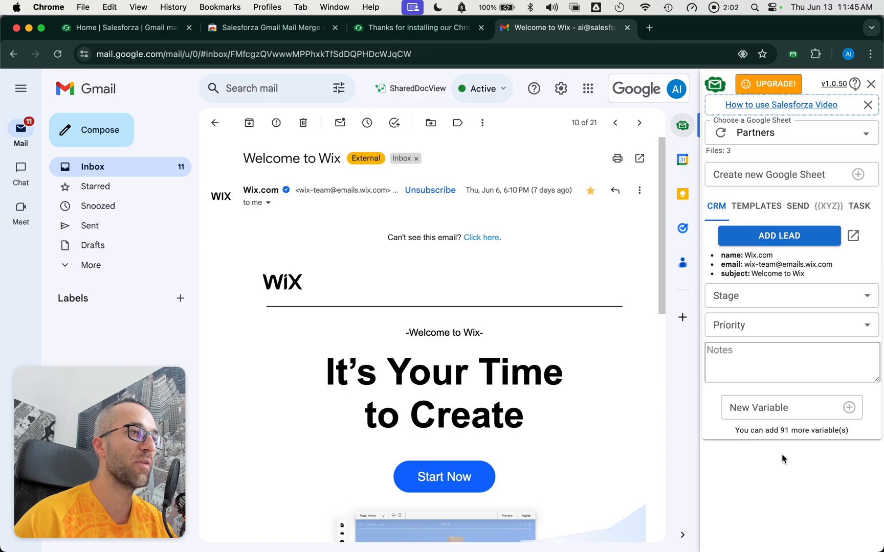
click(778, 236)
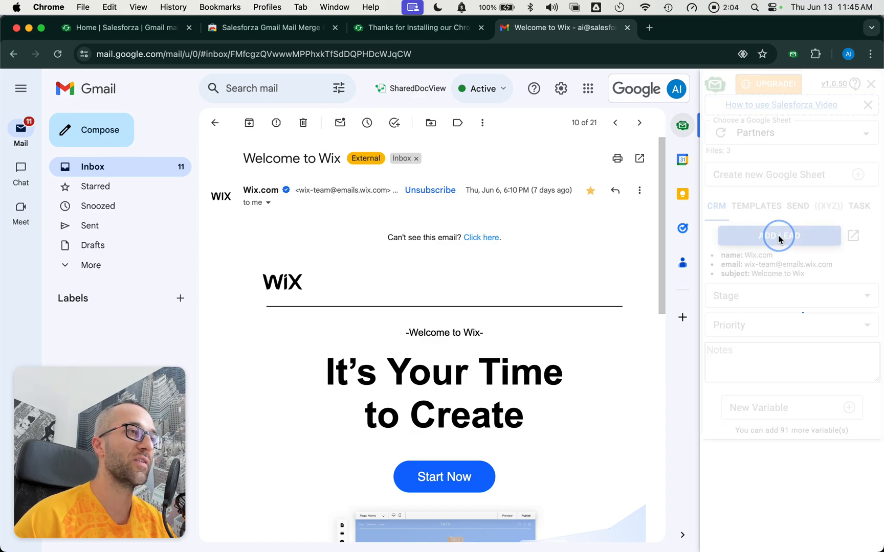
click(779, 236)
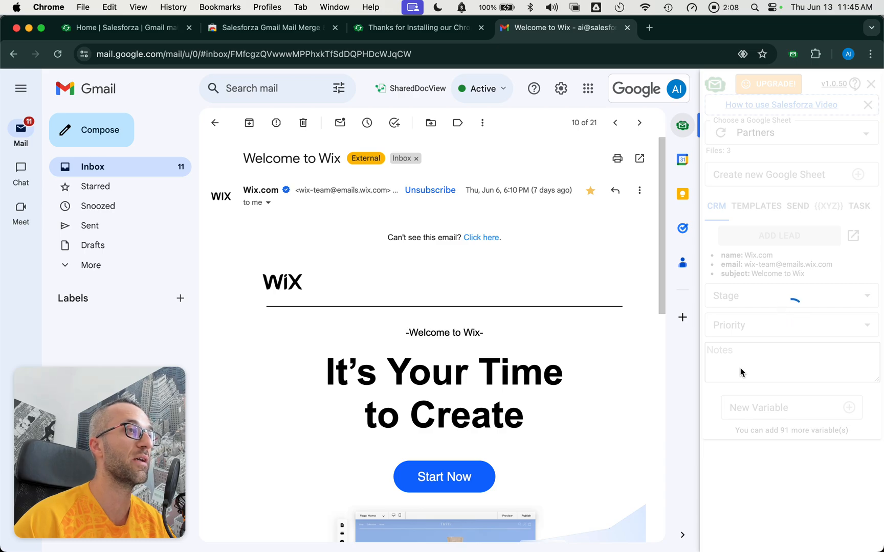
Search 'send emails via gmail' in a new tab and open the Wix App Market result
click(788, 27)
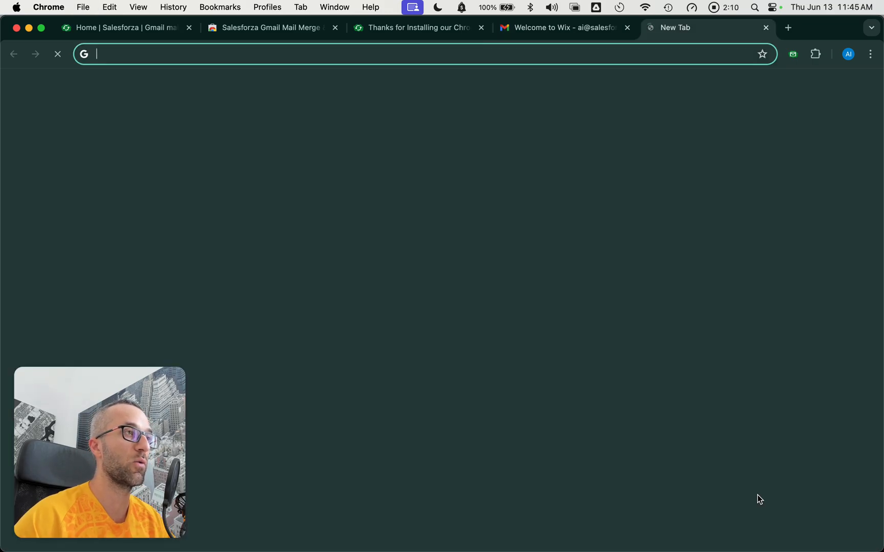
text(send emails)
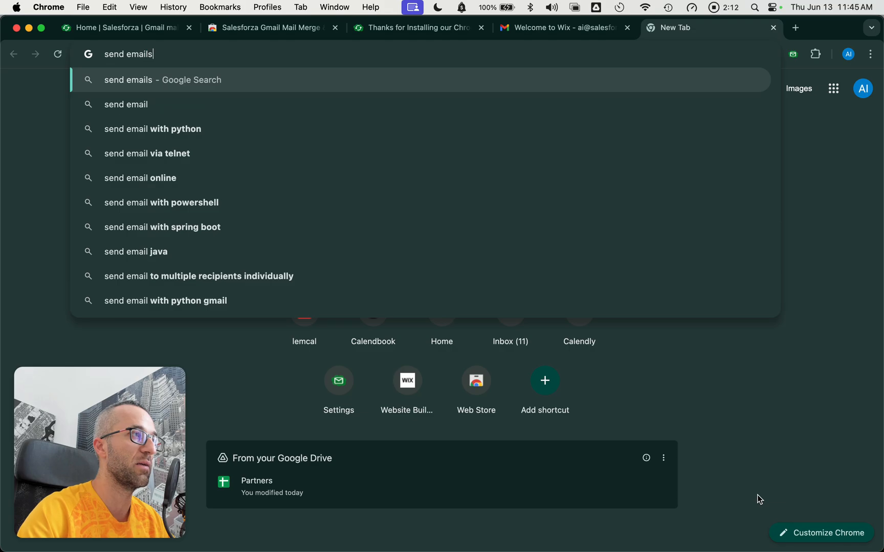
text(via gmail)
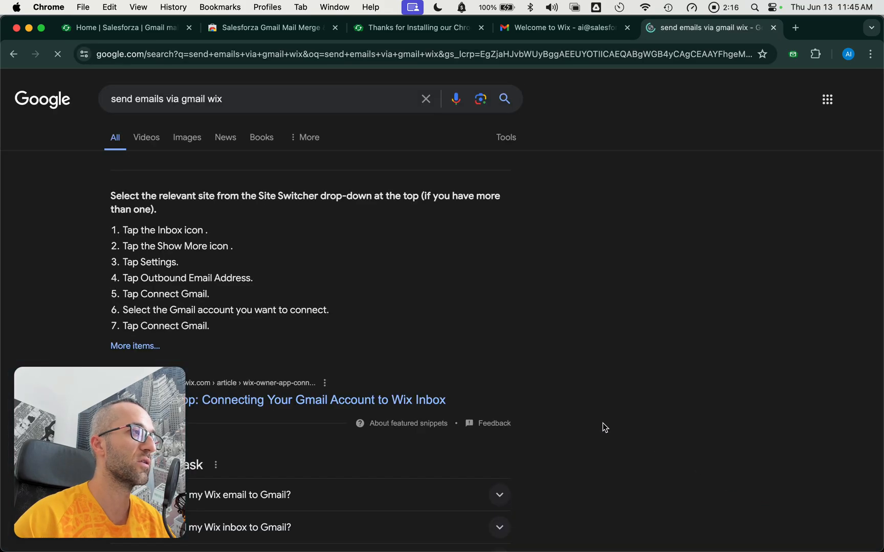
scroll(down, 3)
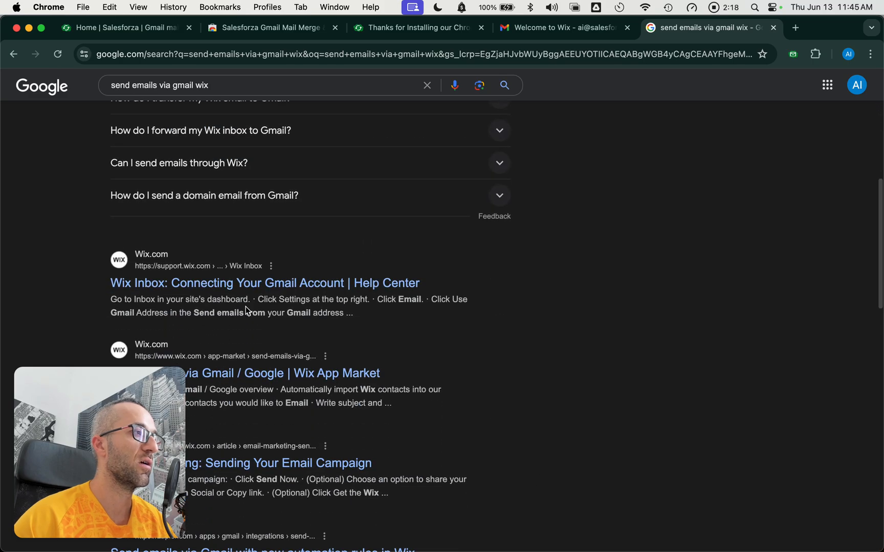
click(244, 267)
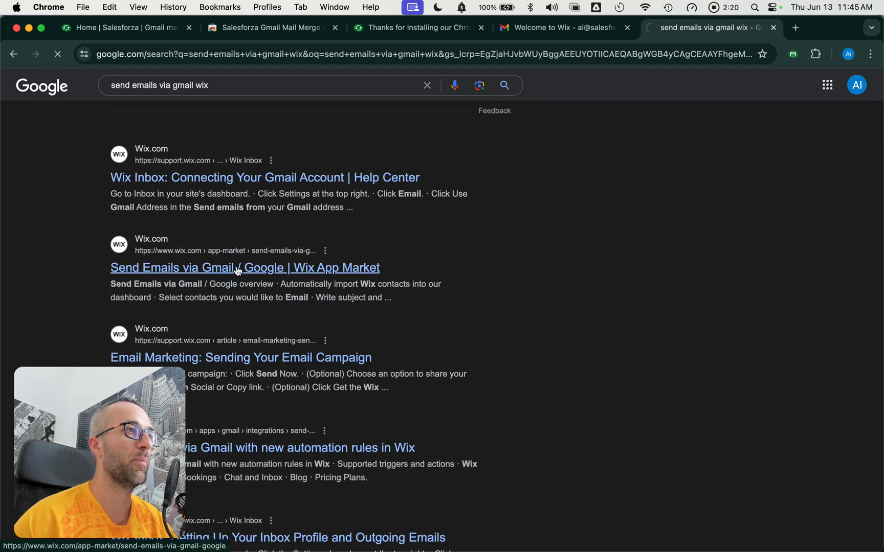
click(243, 267)
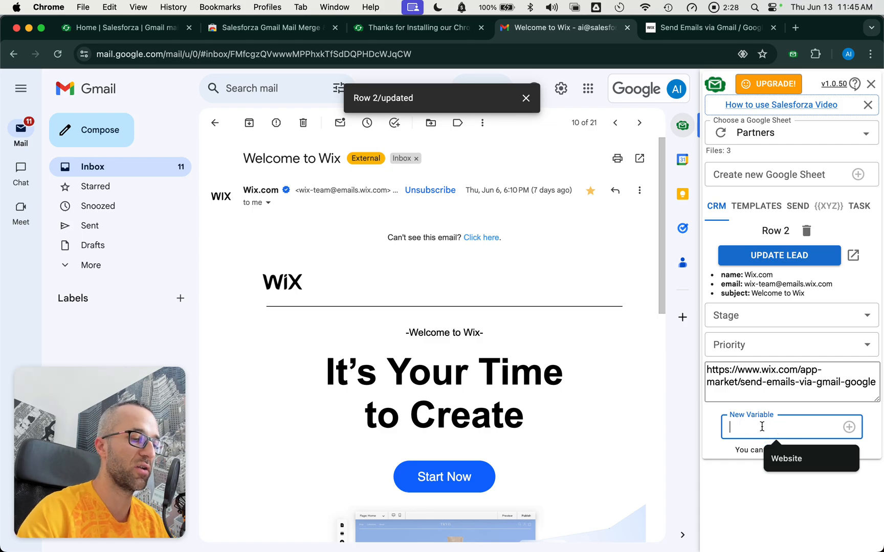
Add Published (Yes) and Contact Person fields to the Wix lead and set its stage
text(Published)
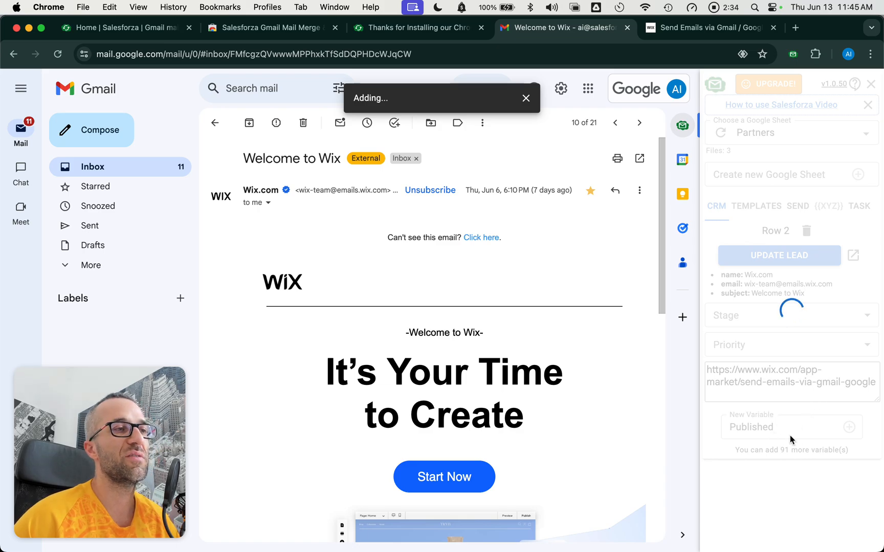
click(850, 426)
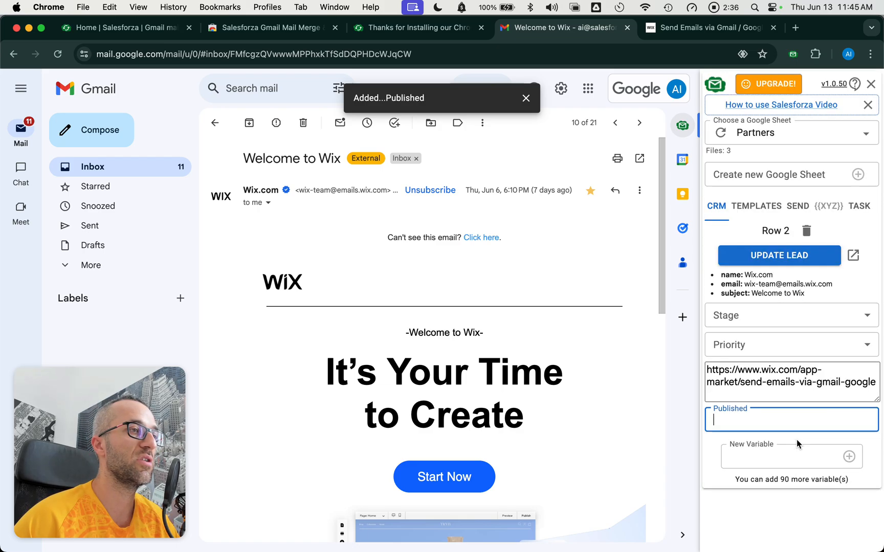
text(Yes)
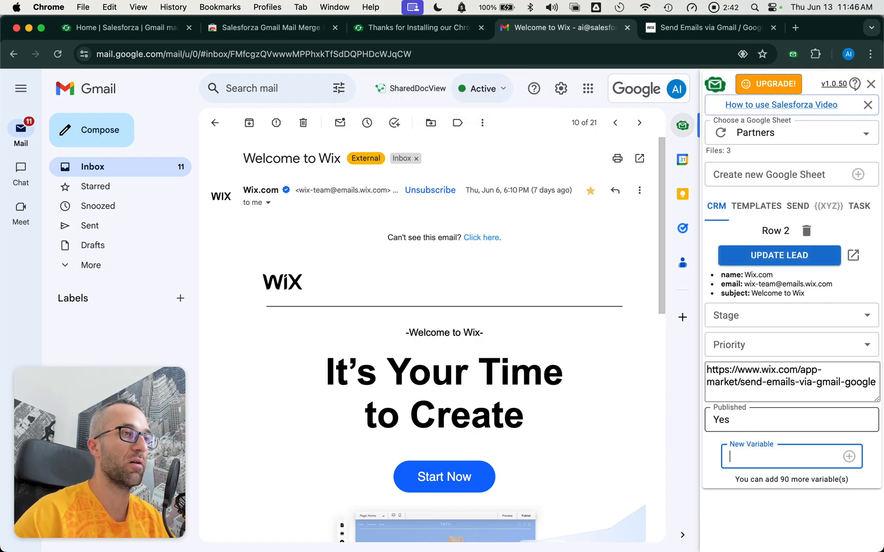
text(Co)
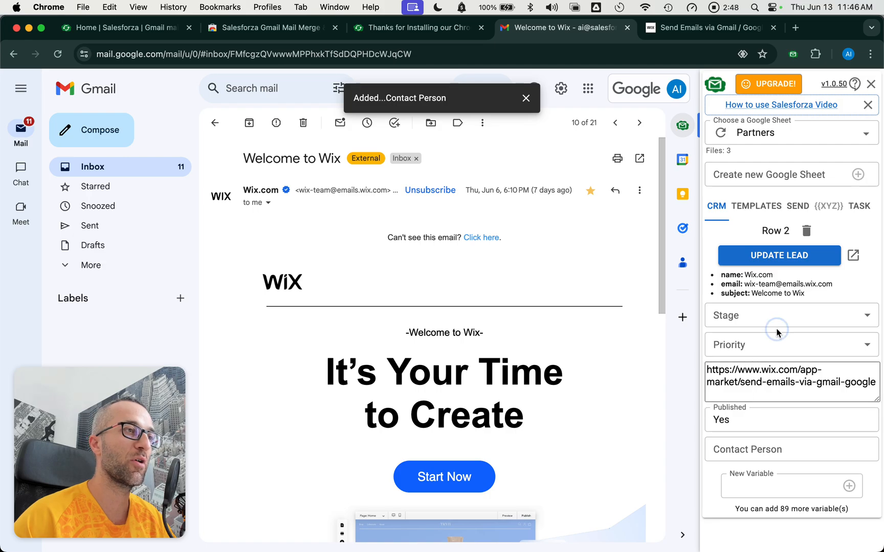
click(789, 315)
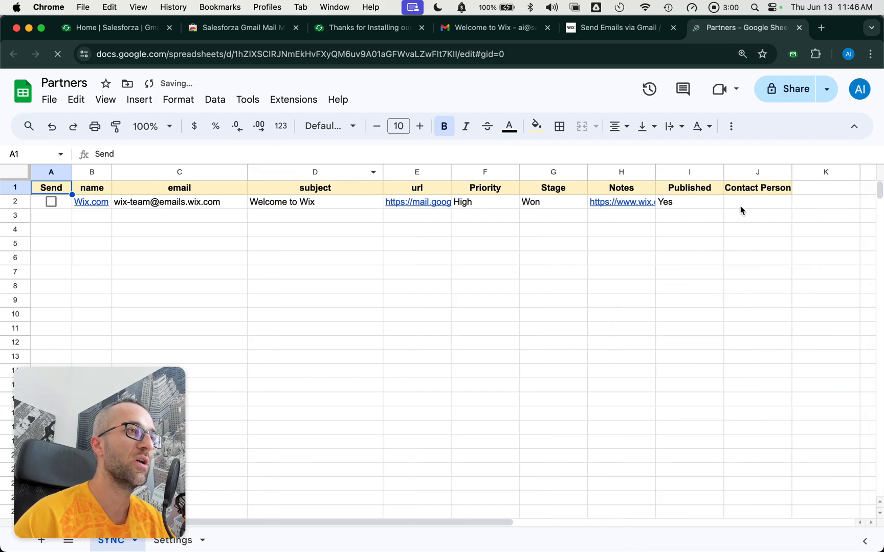
Enter 'Anush' as the Wix row's Contact Person in the Partners sheet
click(756, 202)
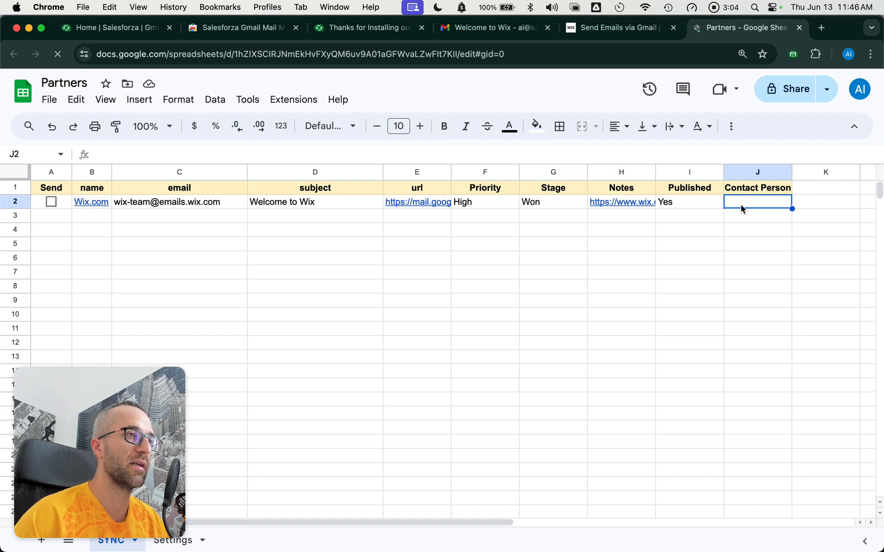
text(Anush)
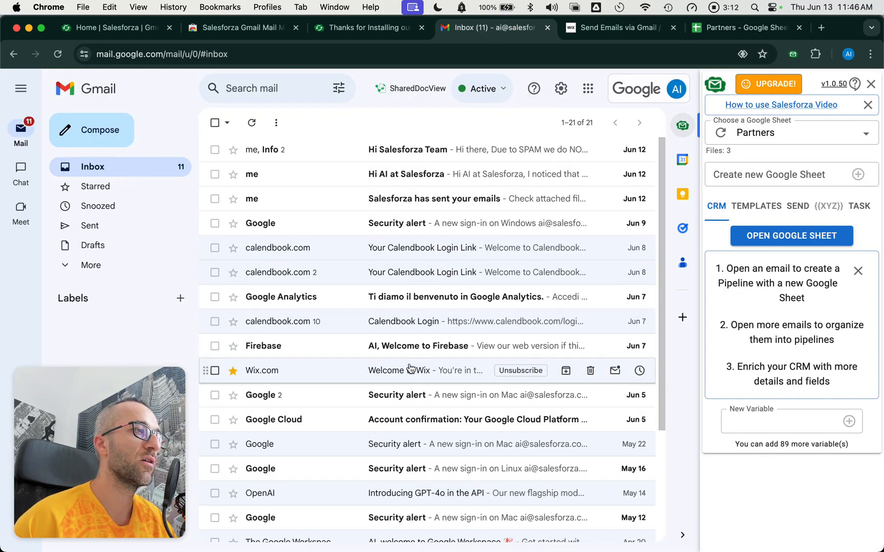
Change the Wix lead's Contact Person to Frank and check the Partners sheet row
click(261, 371)
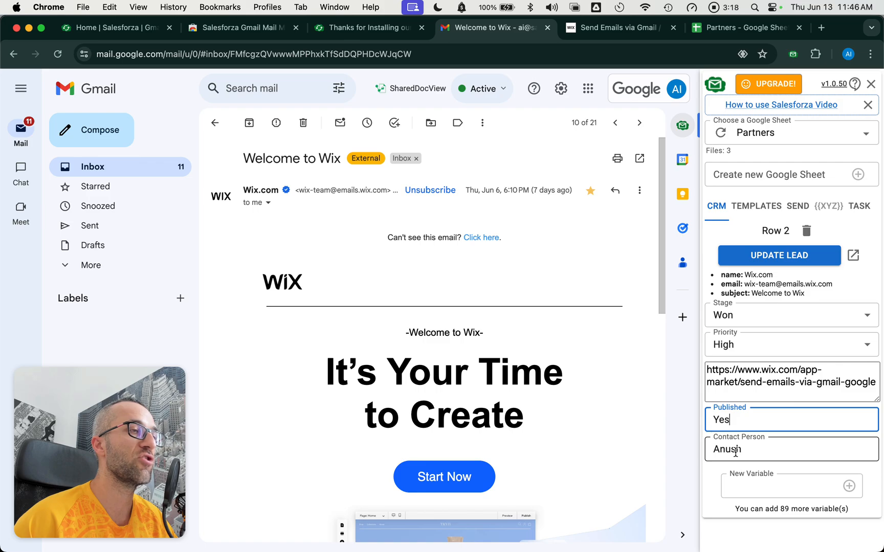
text(Fra)
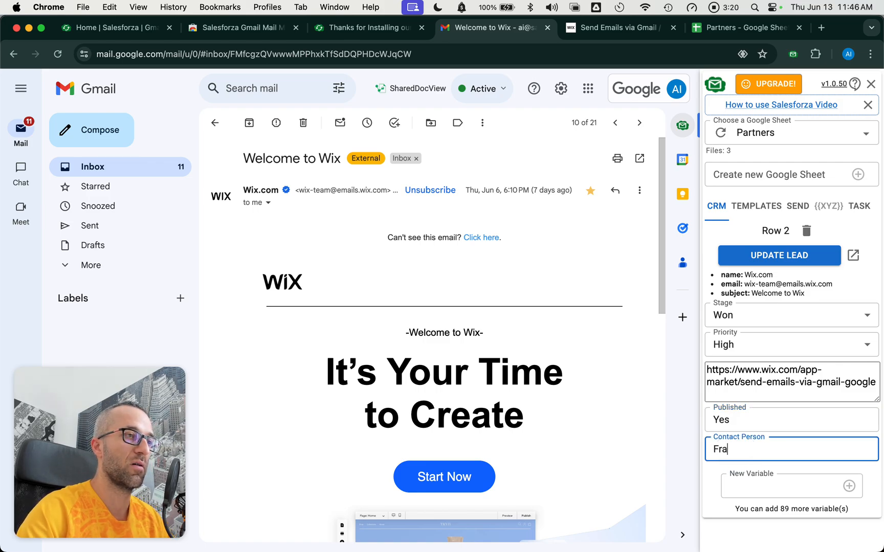
click(739, 27)
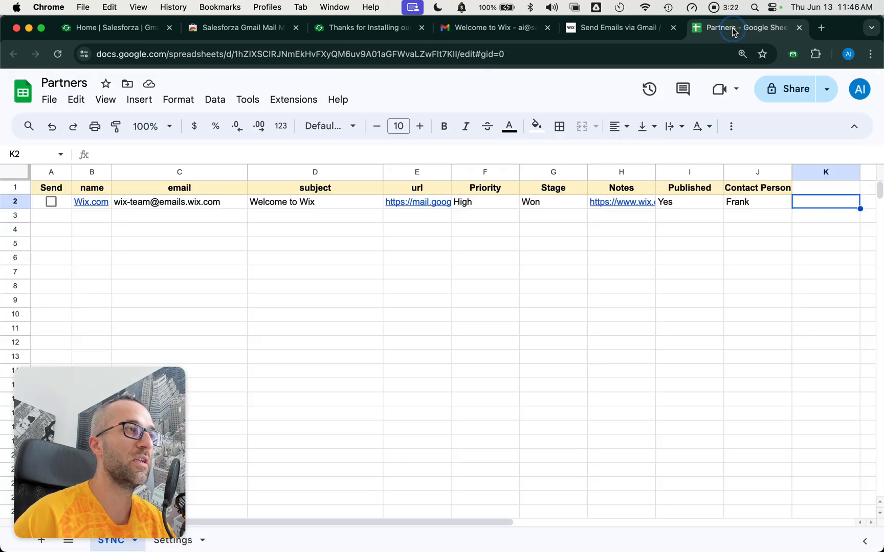
mouse_move(757, 221)
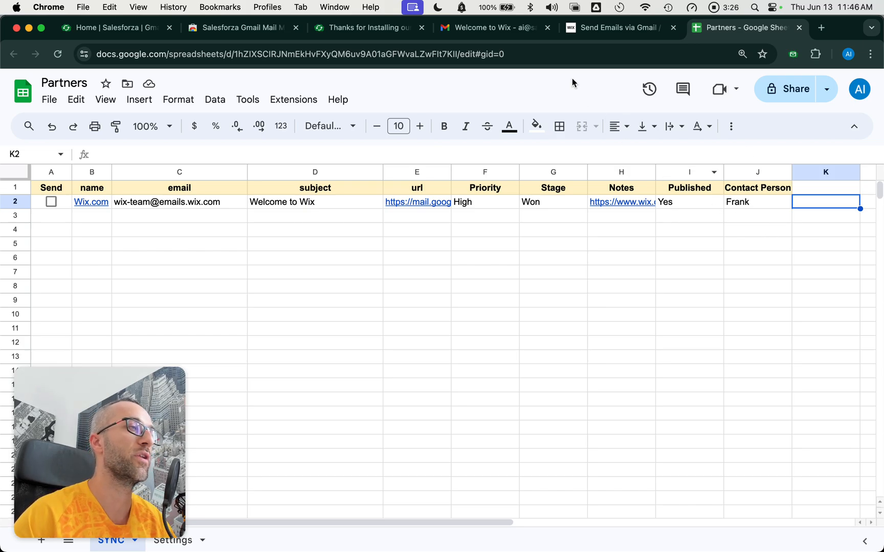
text(q)
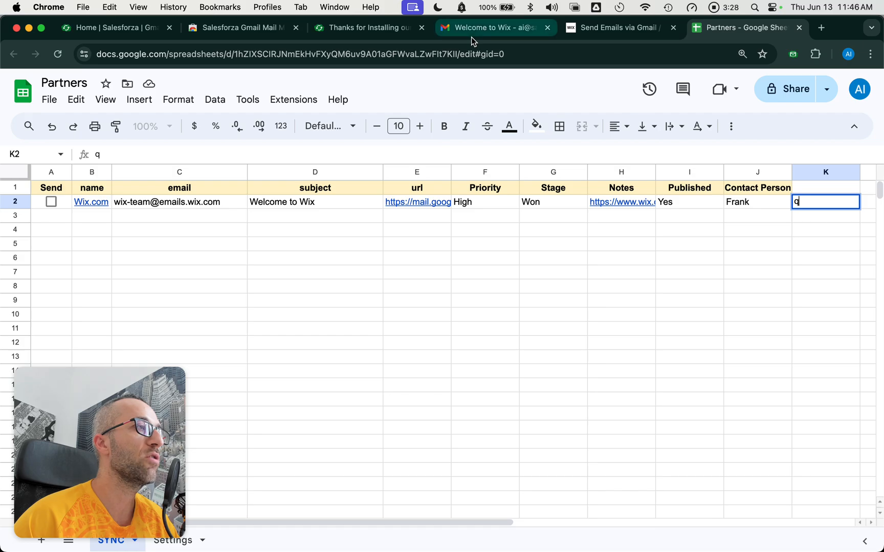
click(179, 215)
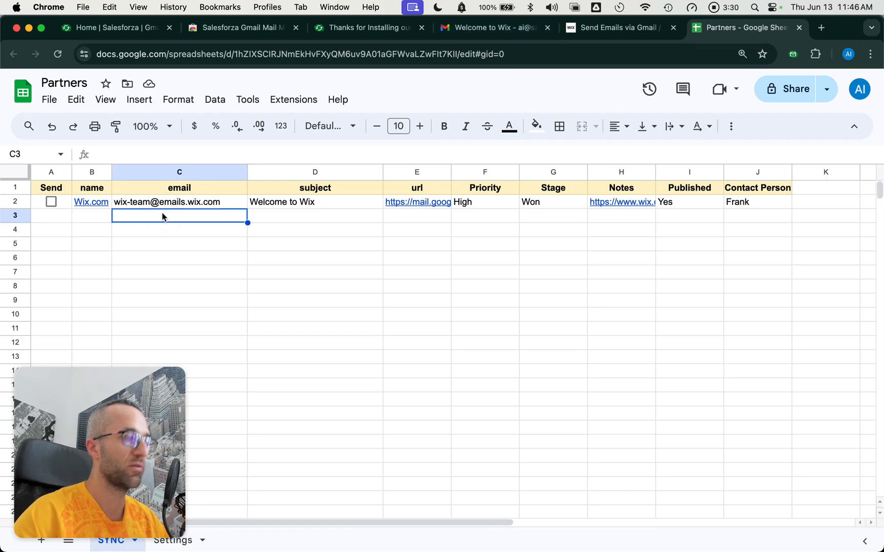
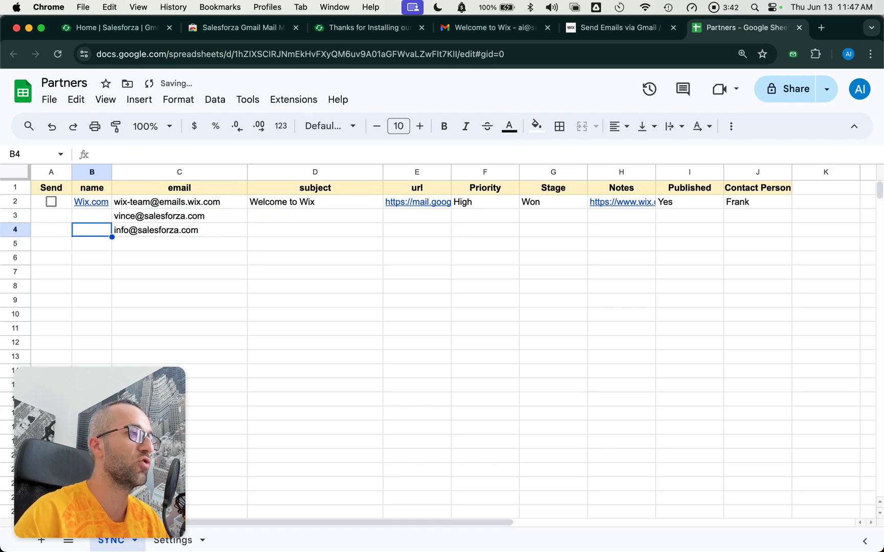
Paste Send checkboxes into rows 3–4 and tick them
key(cmd+v)
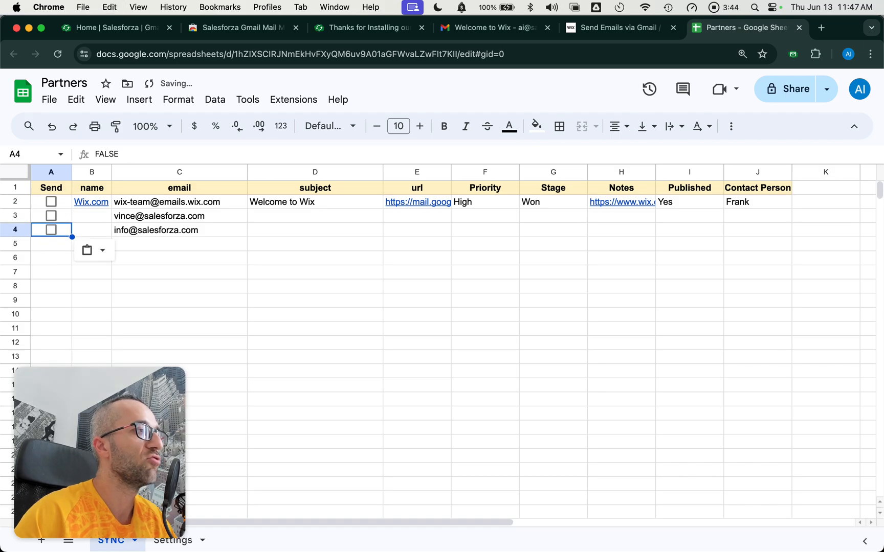
click(51, 229)
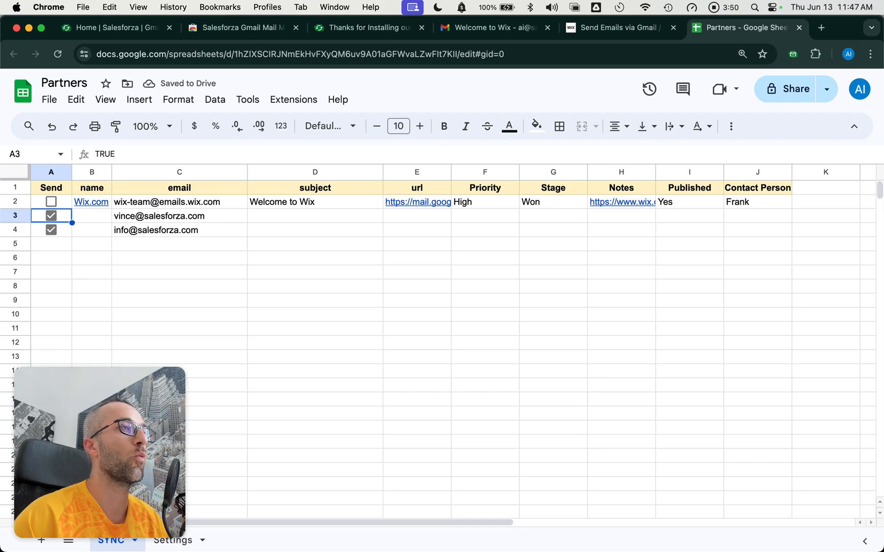
click(620, 27)
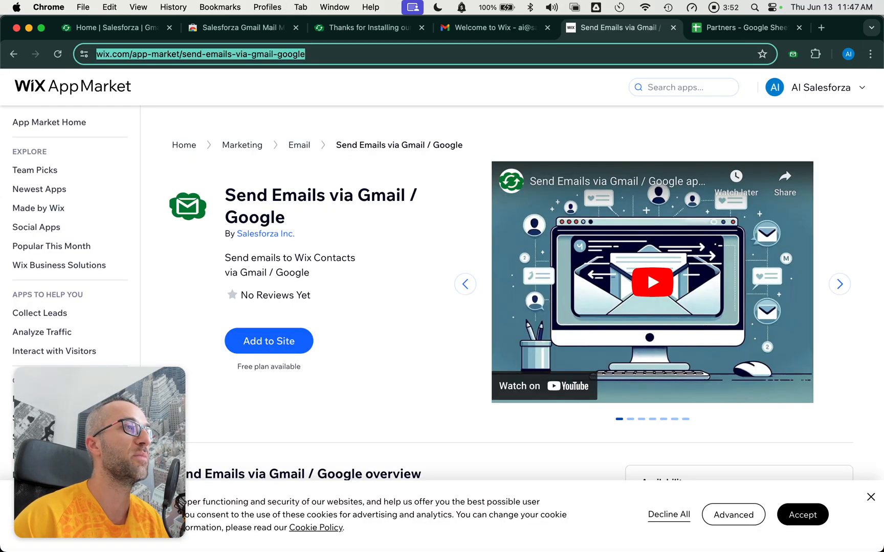
Fill in the names Vince and Info in B3:B4, then return to Gmail
click(744, 27)
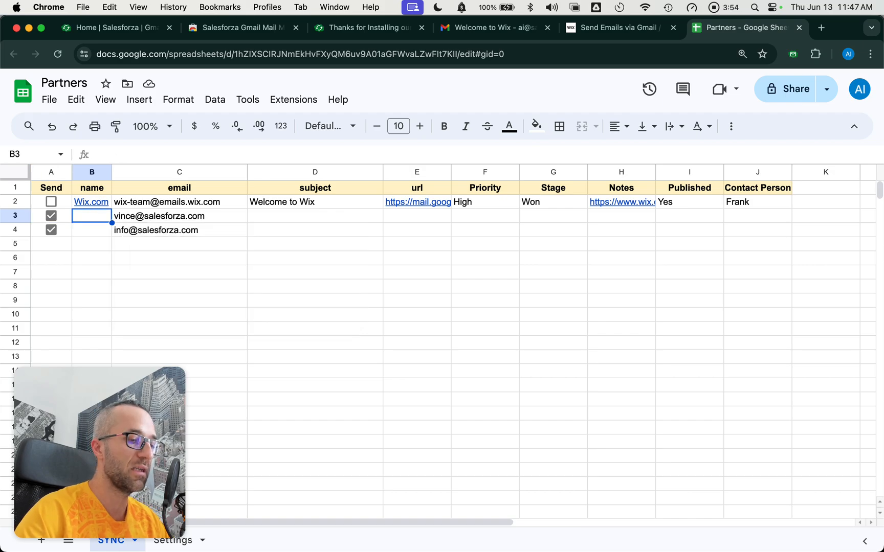
text(In)
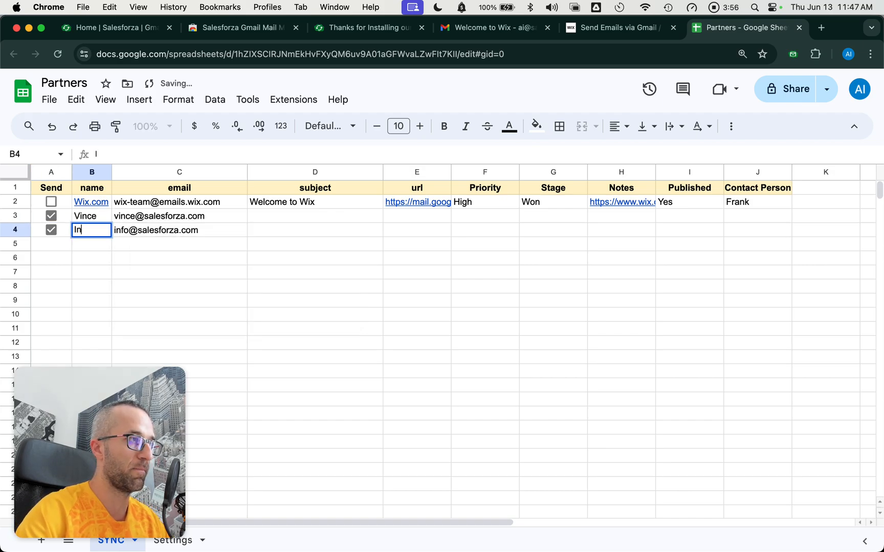
key(Tab)
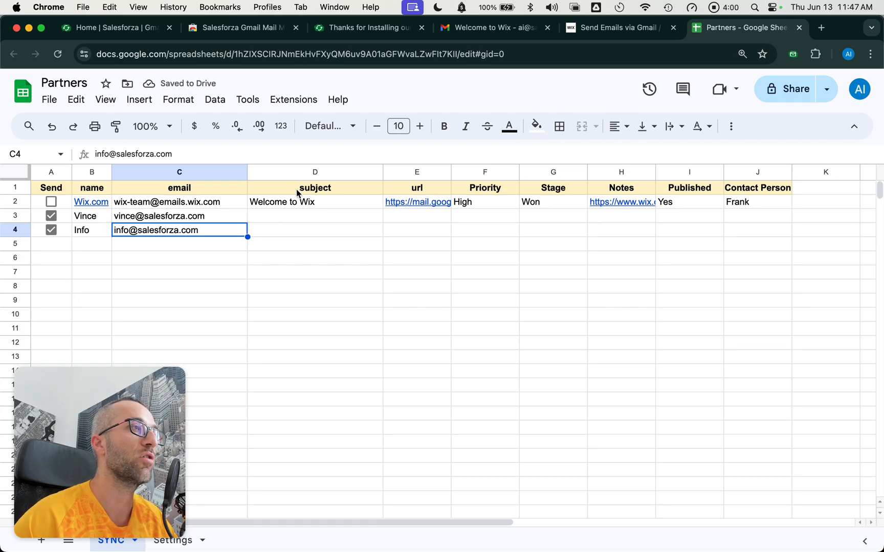
mouse_move(369, 27)
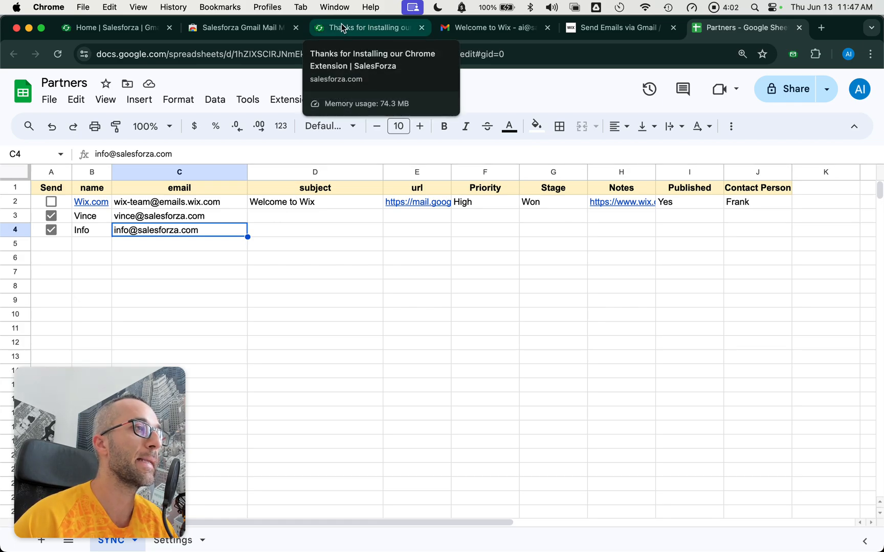
mouse_move(494, 27)
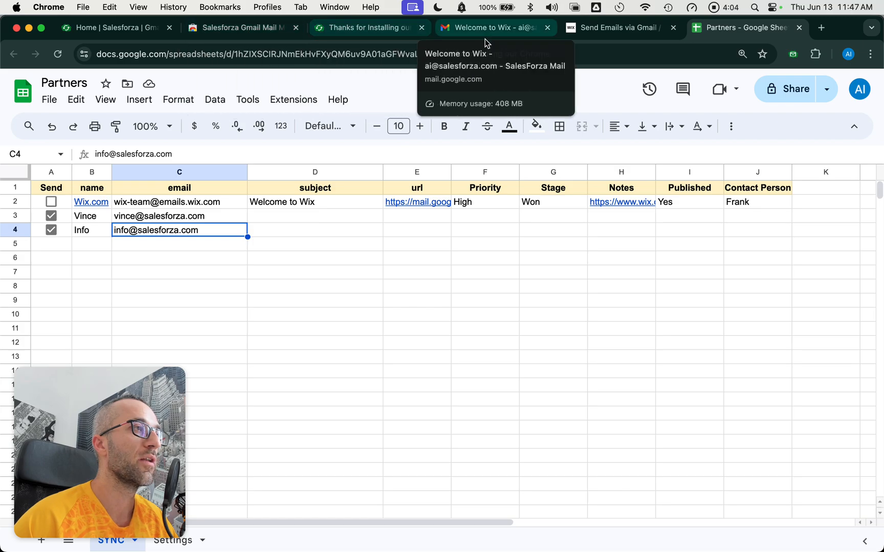
click(494, 27)
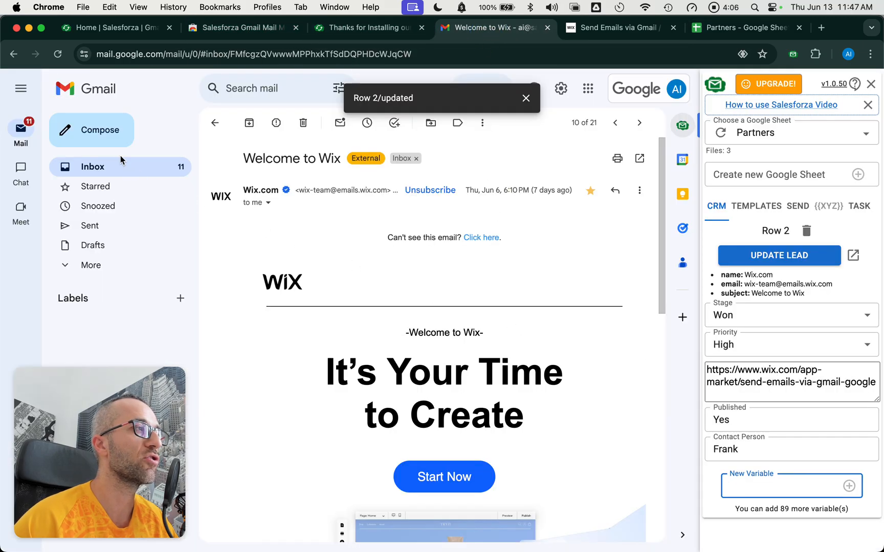
Compose a new Gmail message and launch a Salesforza new mail merge from it
click(92, 130)
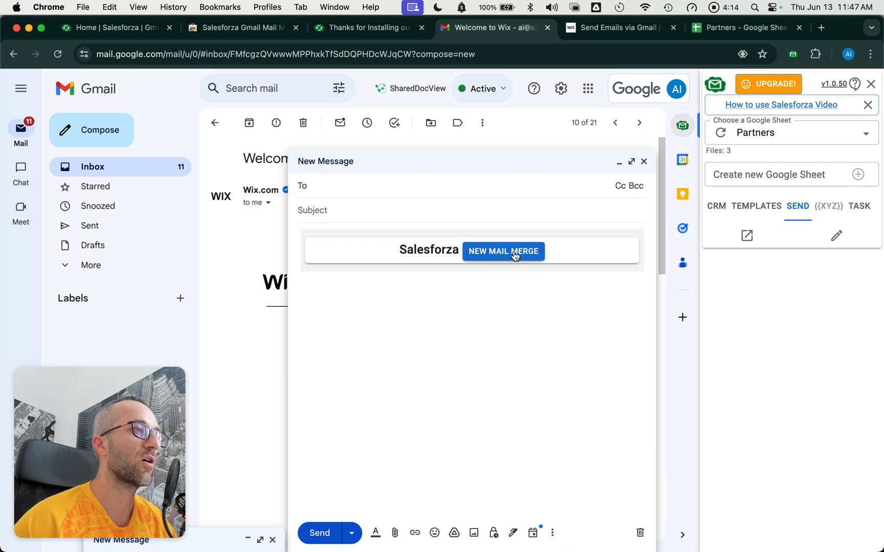
click(502, 250)
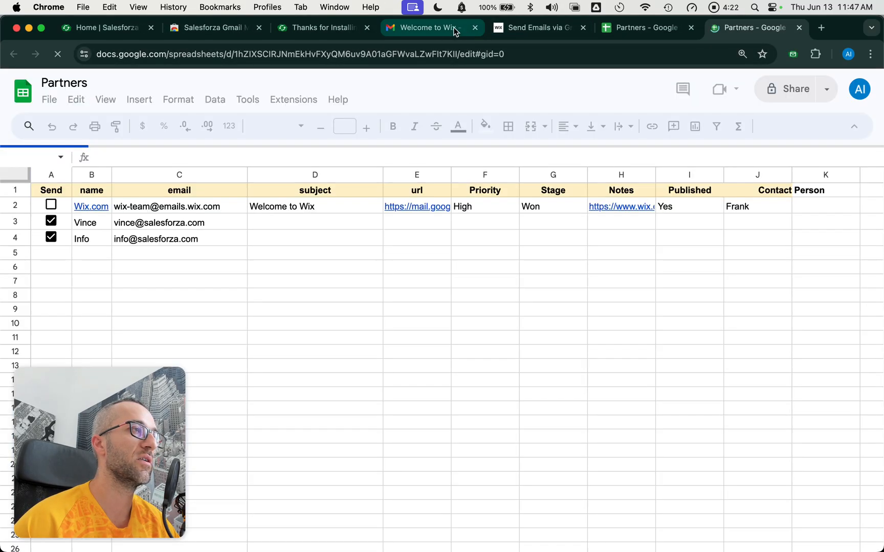
Set the merge email subject to 'Hey {{name}}'
click(423, 27)
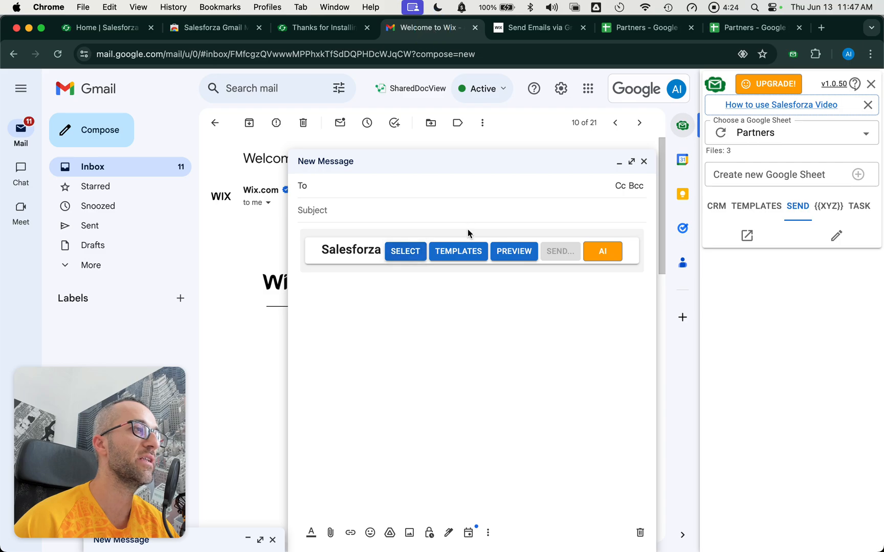
click(755, 205)
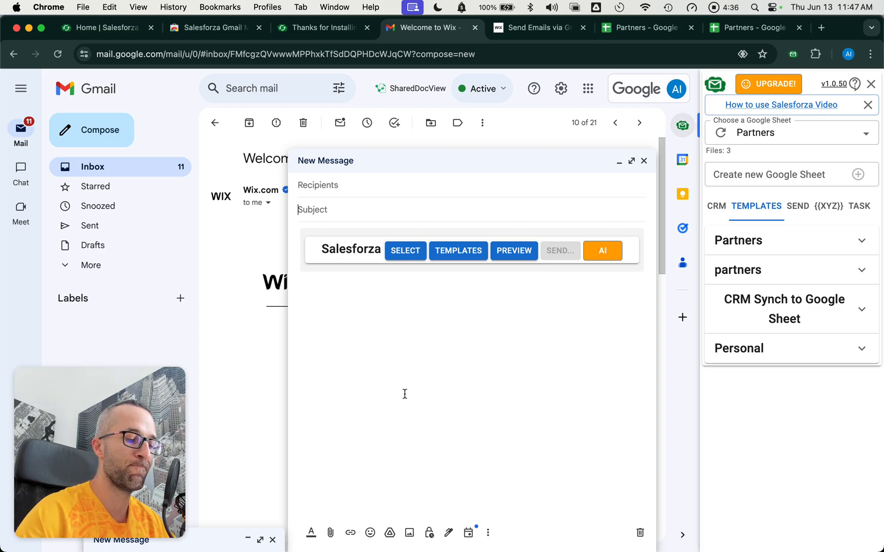
text(Hey {)
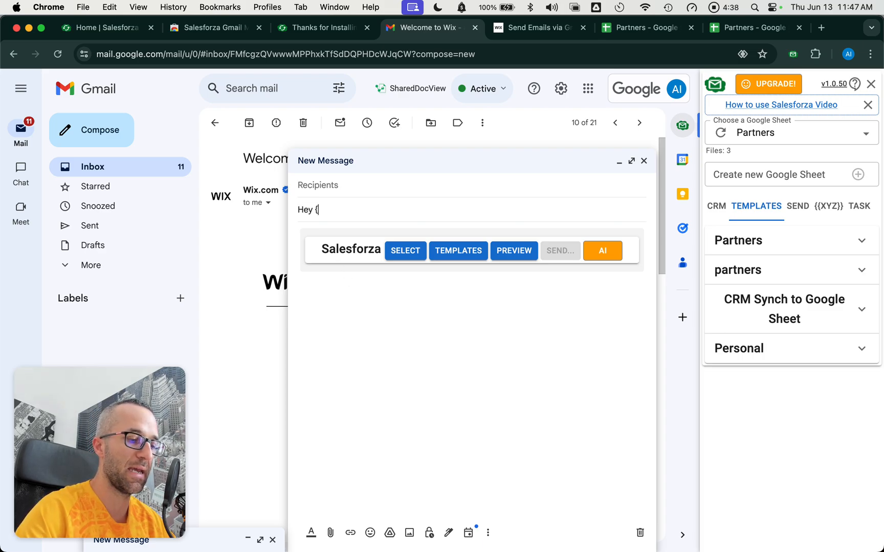
text(name}})
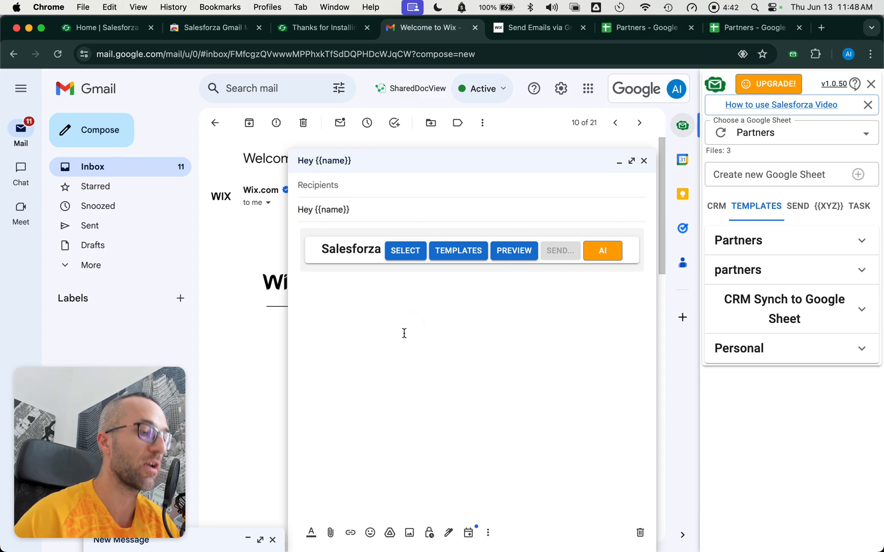
Insert the {{name}} variable into the body and add the greeting lines 'How are you? Any updates?'
click(828, 206)
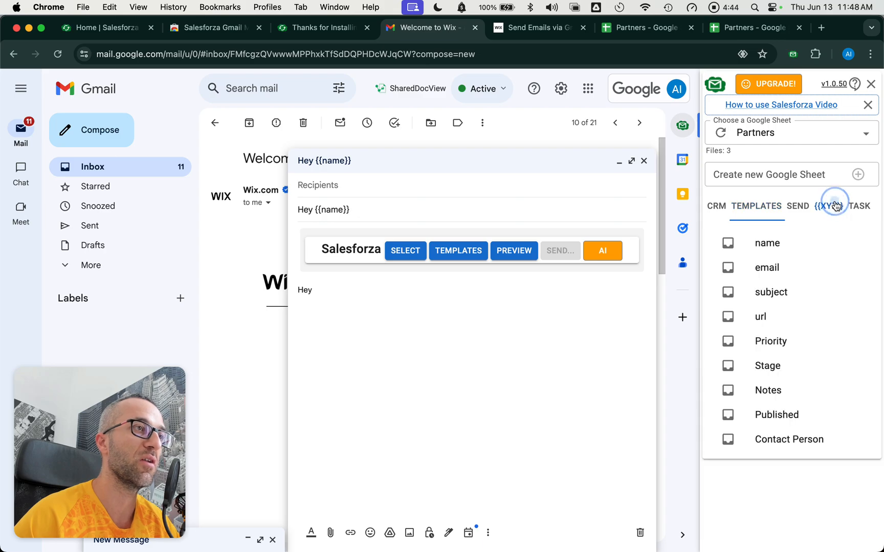
click(767, 243)
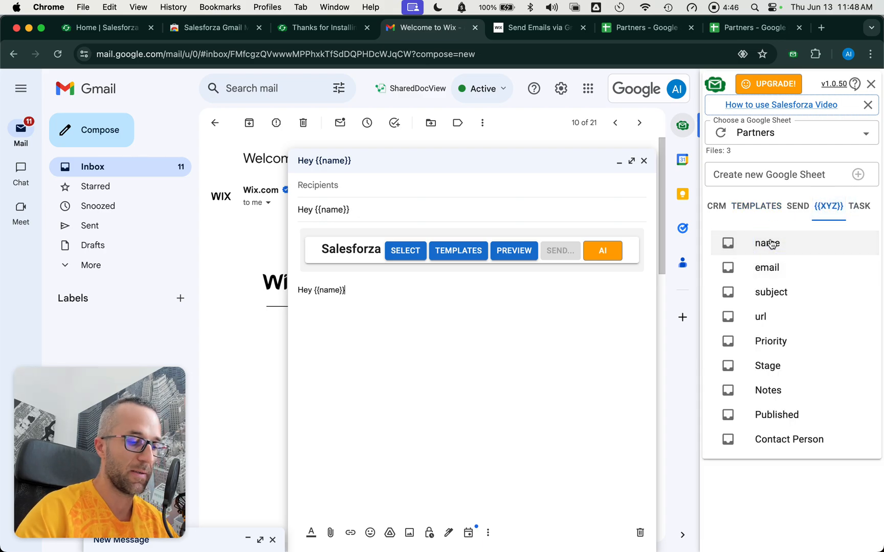
text(,)
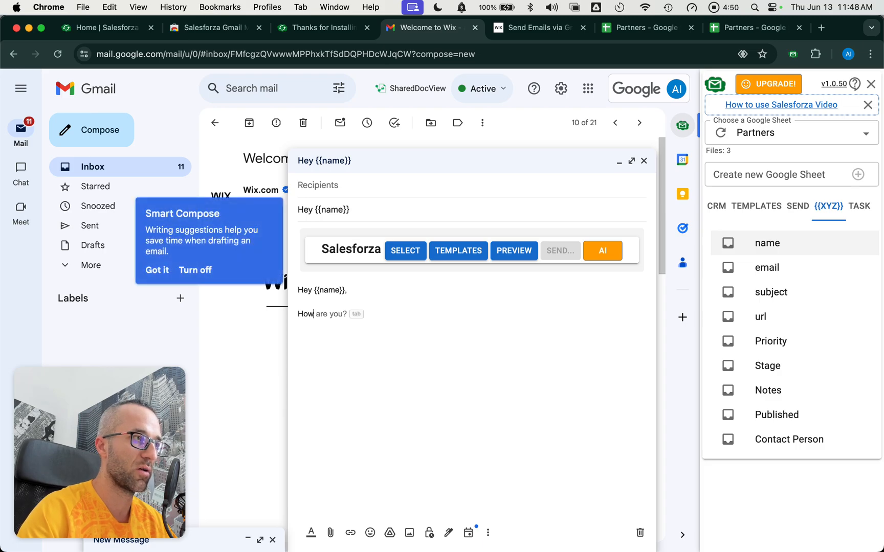
text(Any u)
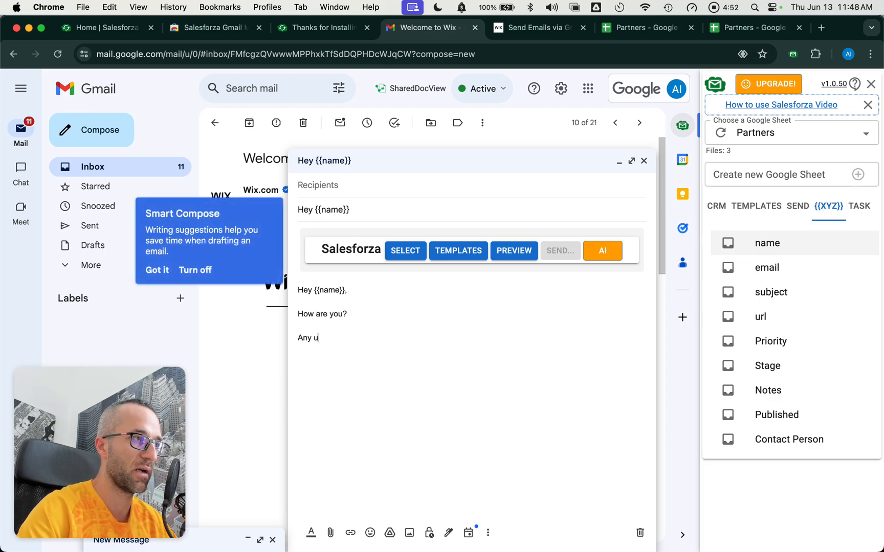
text(pdates?)
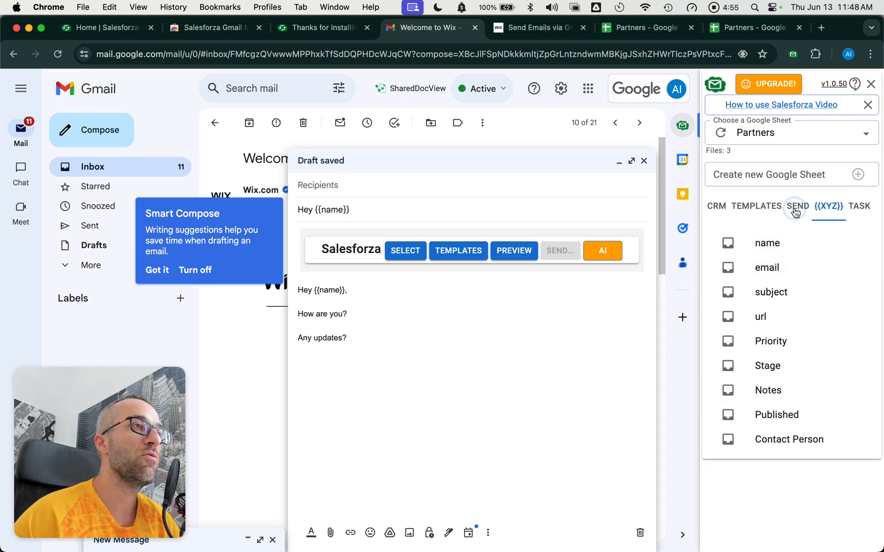
Save the draft as a new Partners template named 'update'
click(757, 206)
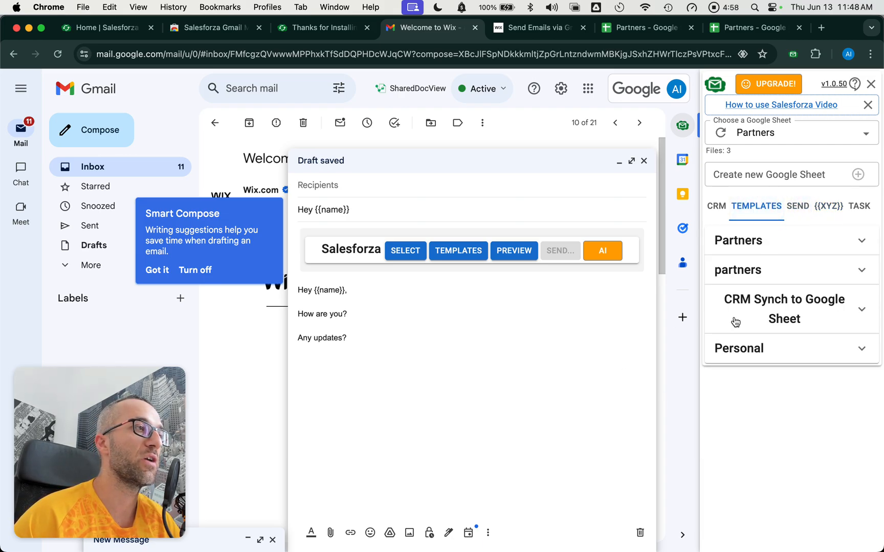
click(860, 309)
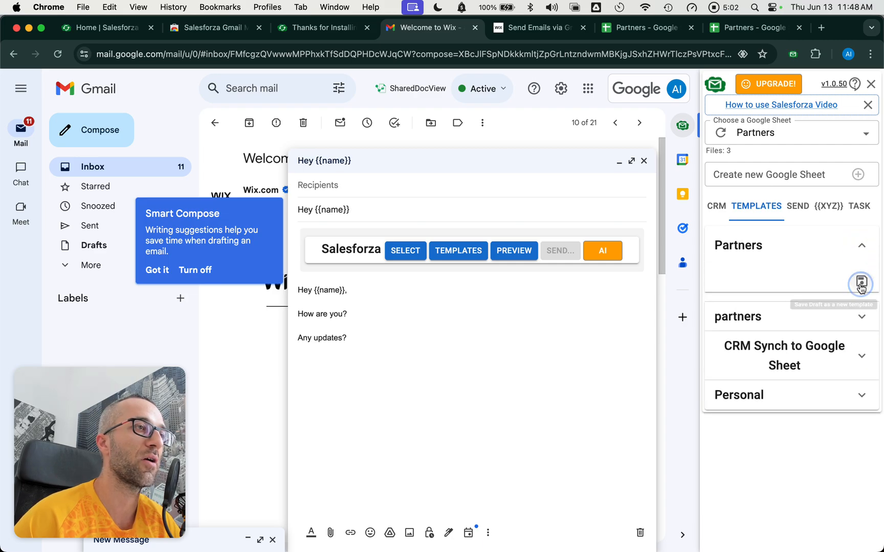
click(860, 284)
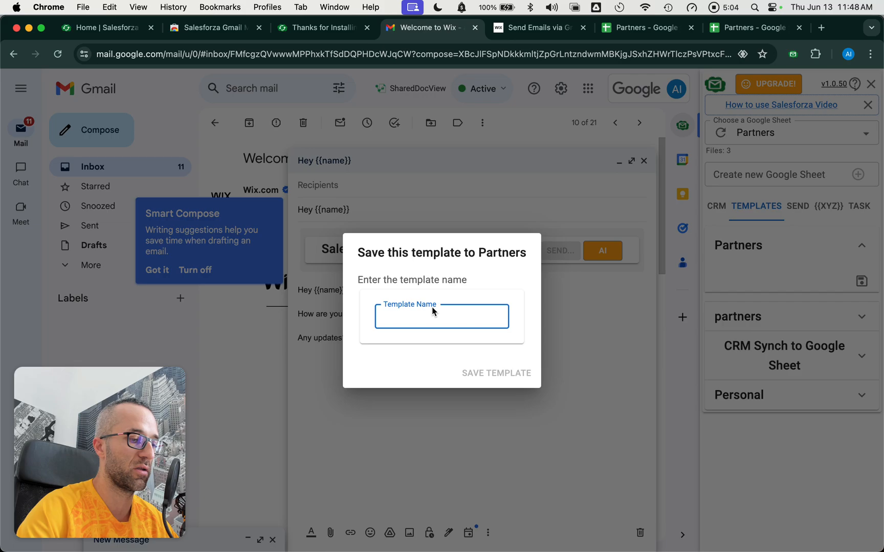
text(update)
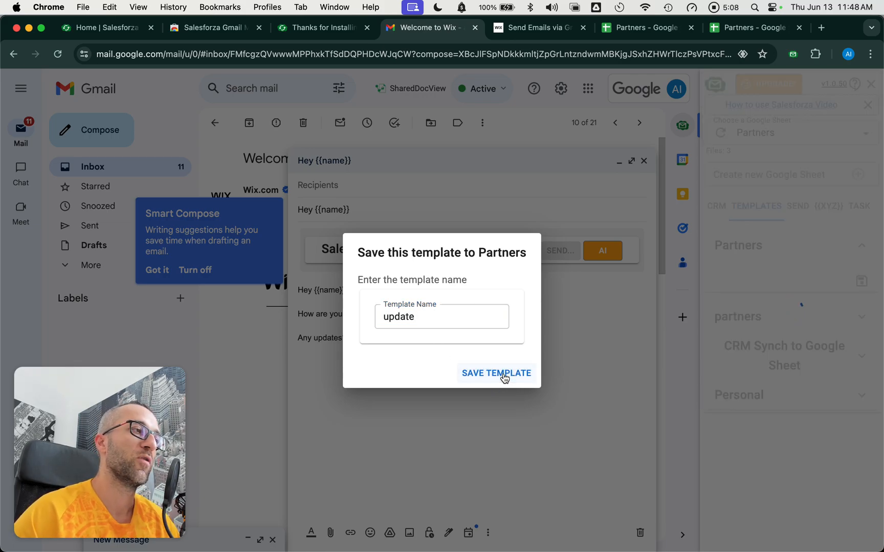
click(496, 373)
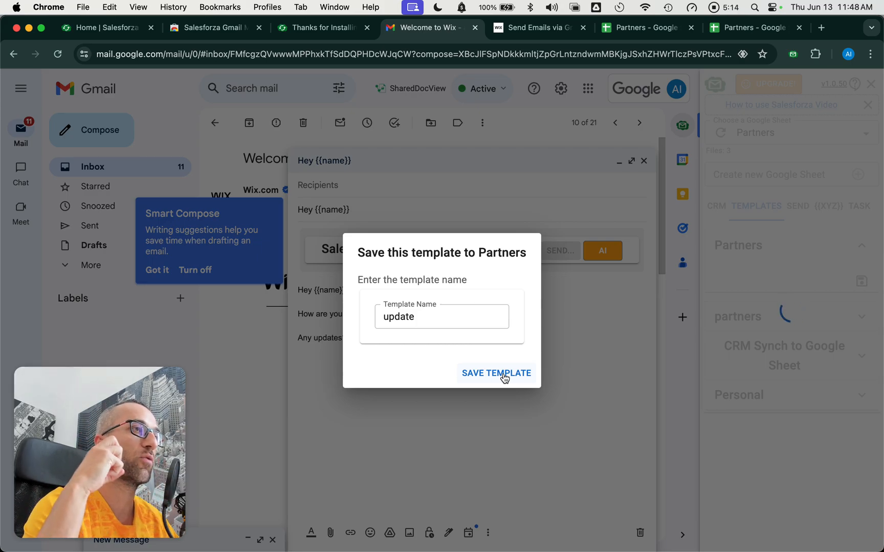
click(495, 372)
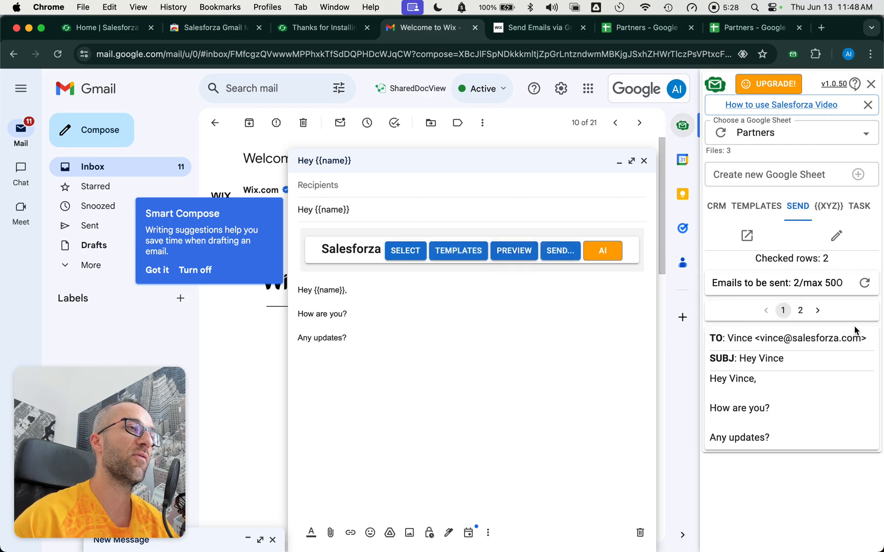
Page to the Info email preview, then back to the Vince preview
click(800, 310)
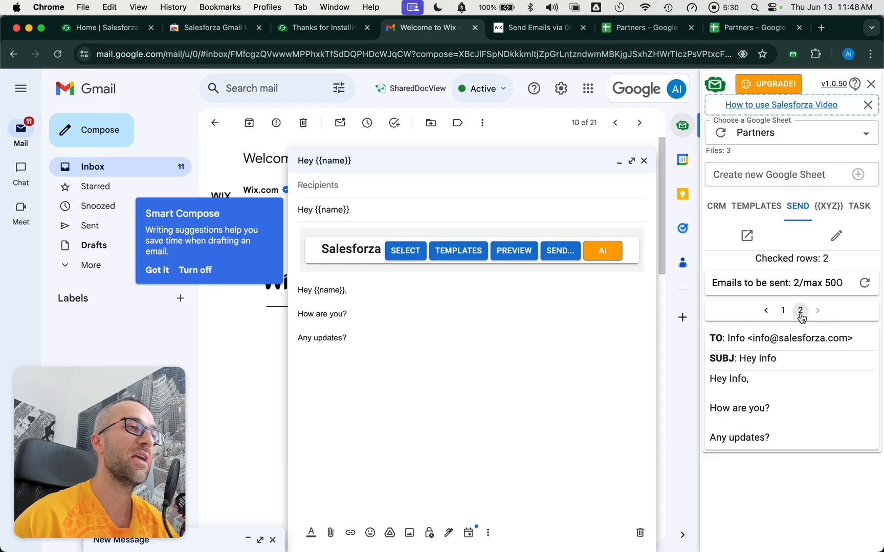
click(783, 310)
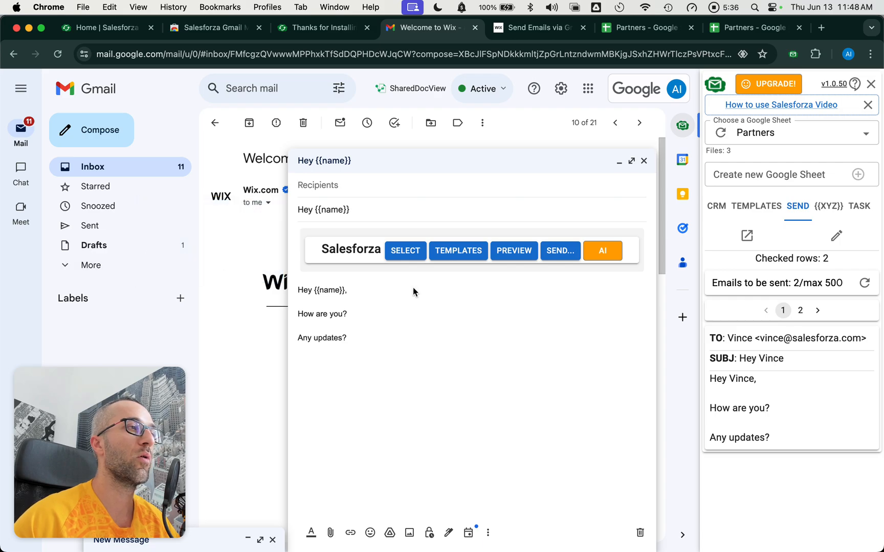
mouse_move(613, 272)
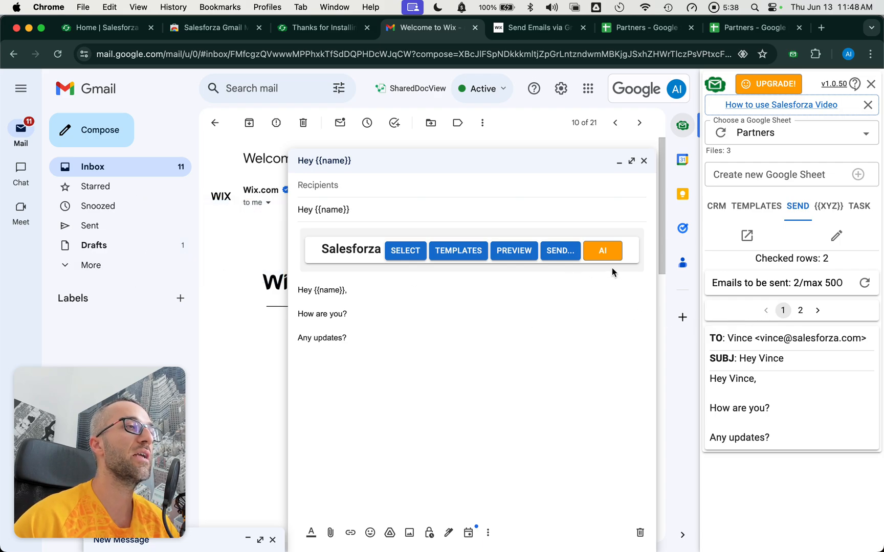
mouse_move(602, 251)
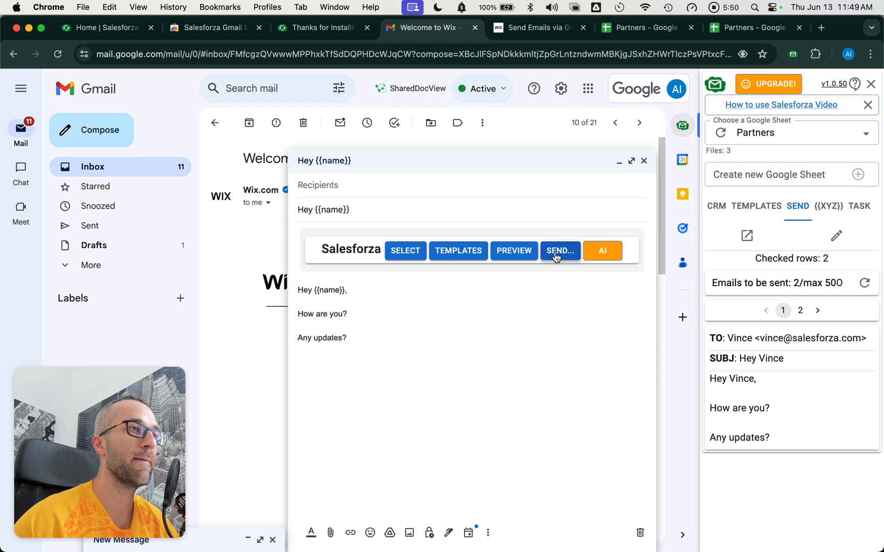
Review the one-batch configuration for 2 emails, close it, and reopen the send timing options
click(559, 250)
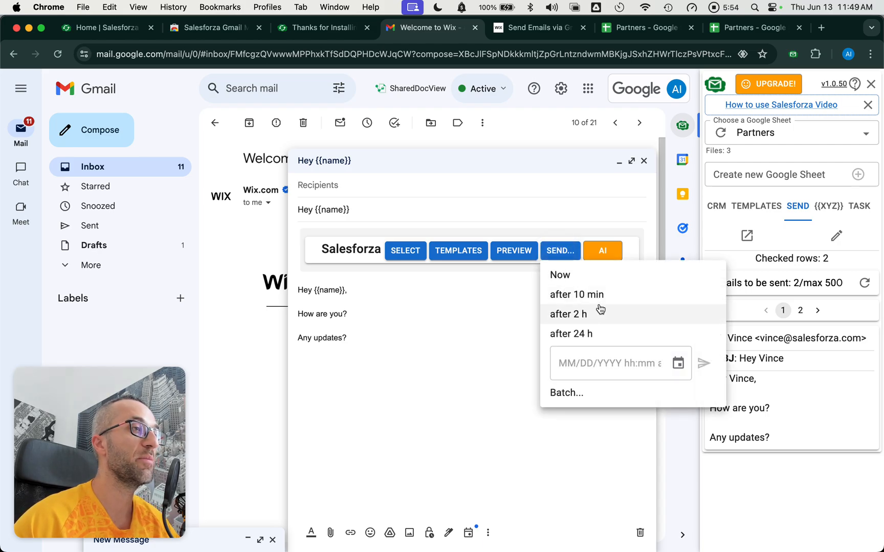
mouse_move(570, 333)
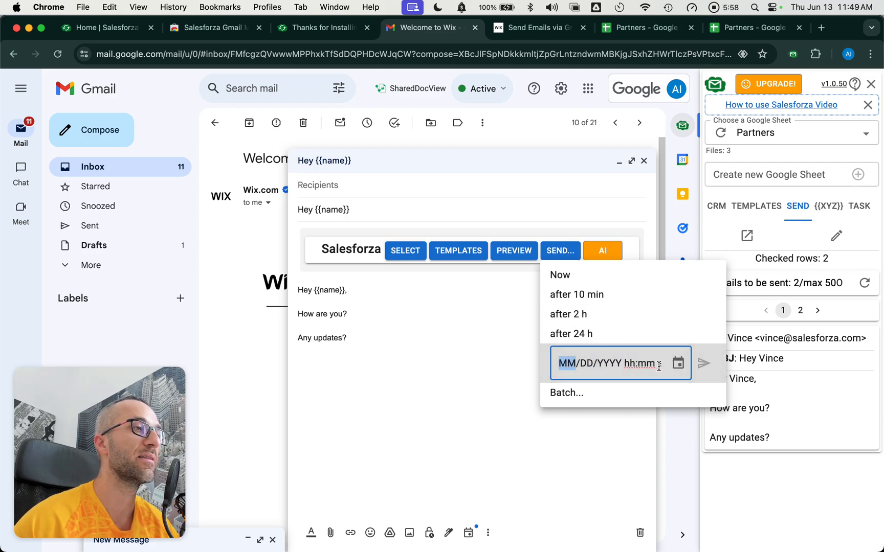
click(678, 363)
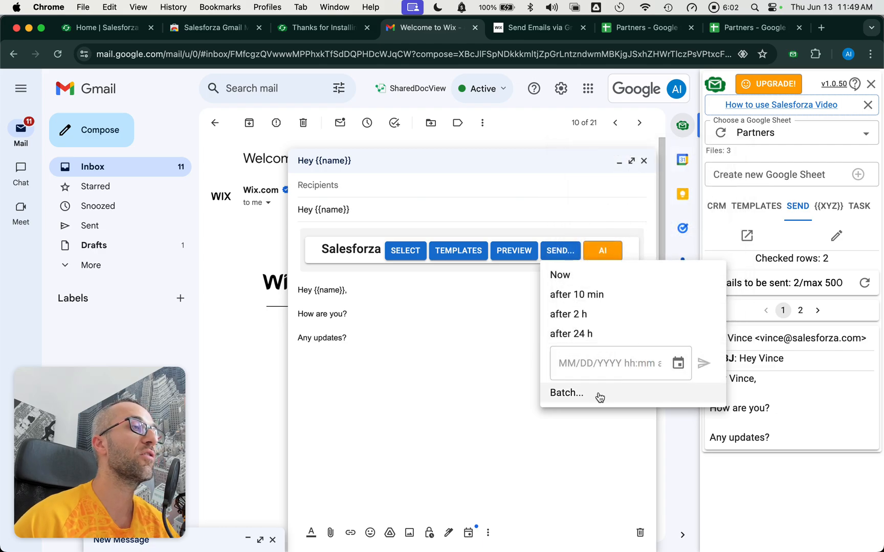
click(566, 393)
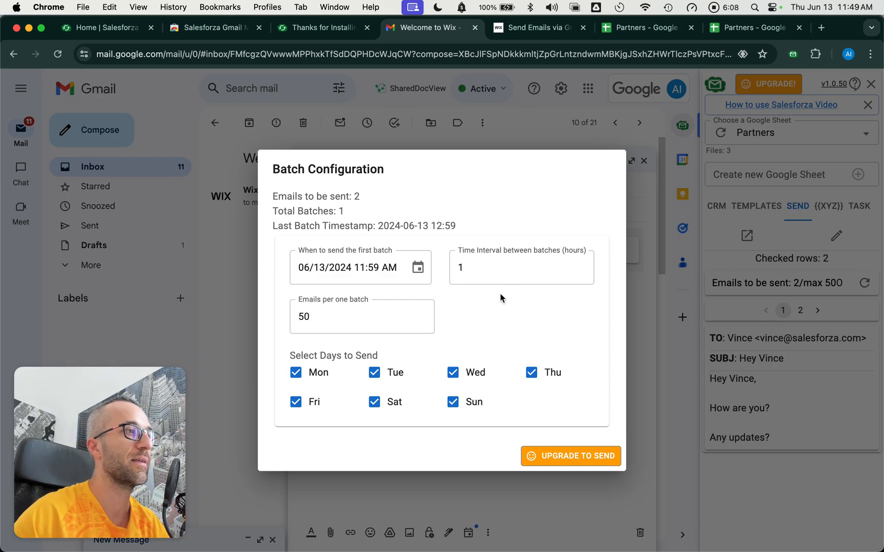
click(361, 316)
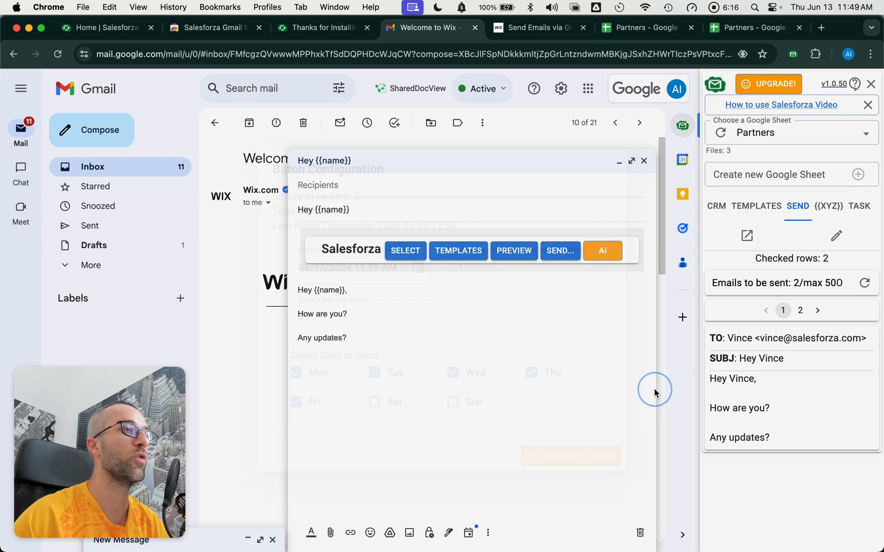
click(559, 251)
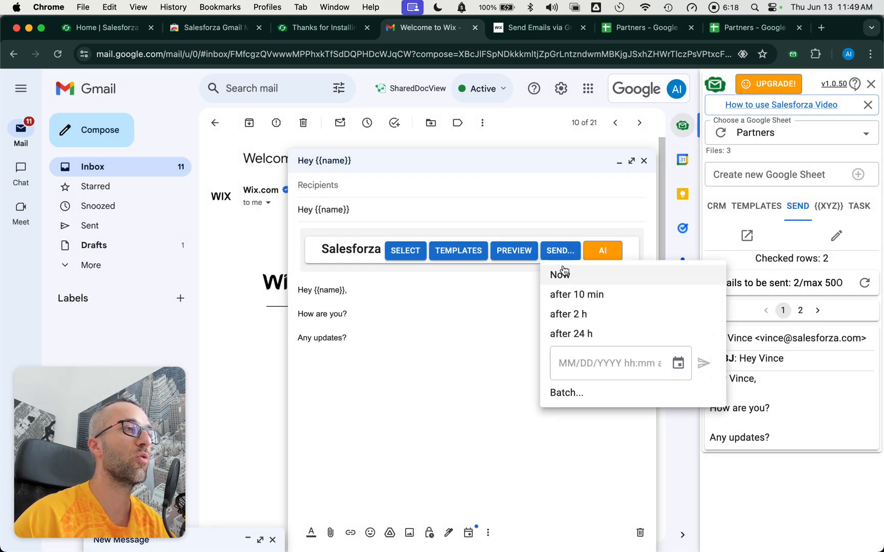
Send both merge emails now and check the 'Hey Vince' message in Gmail's Sent folder
click(558, 274)
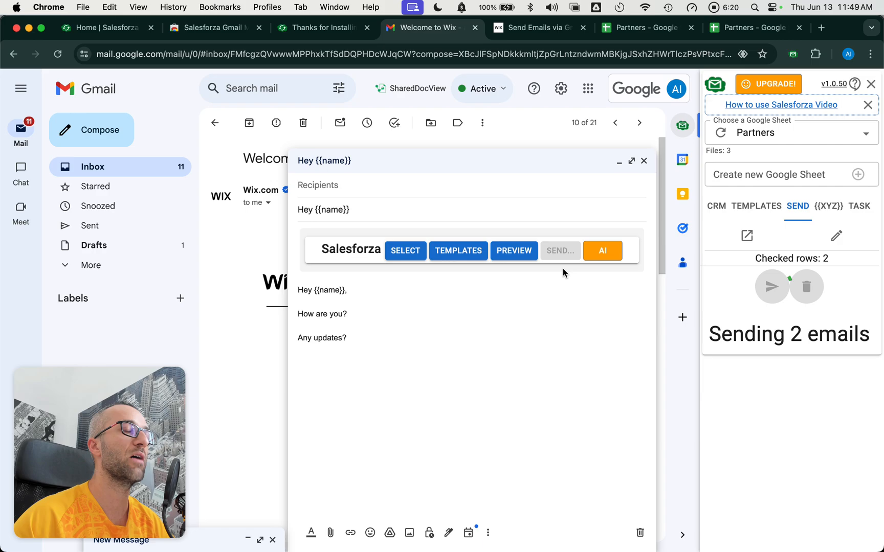
click(772, 286)
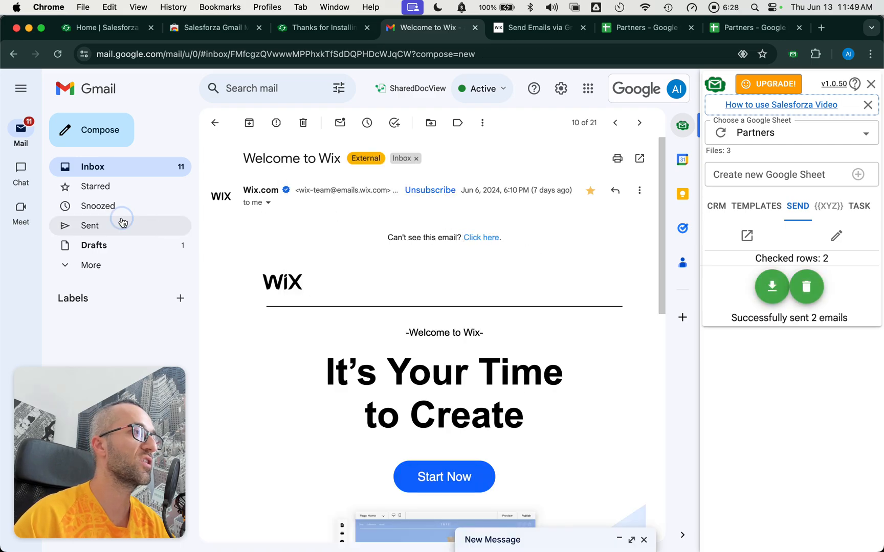
click(89, 226)
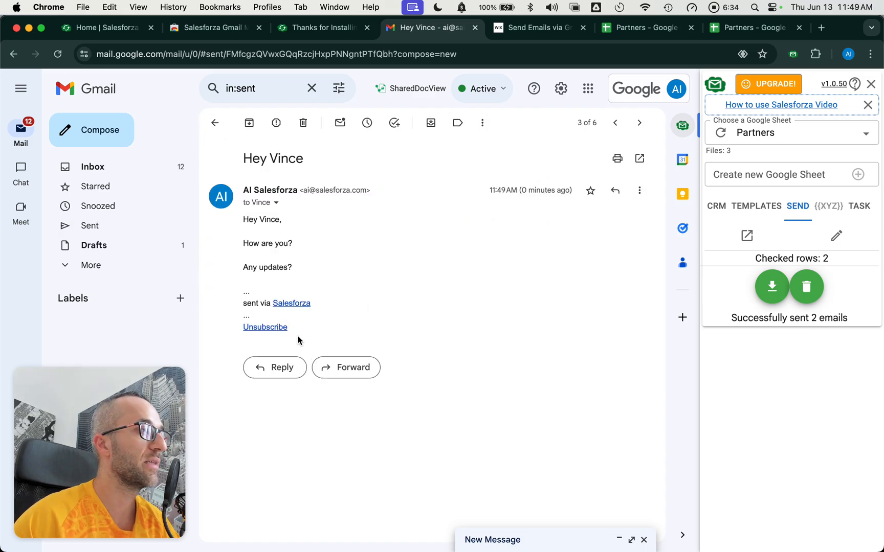
mouse_move(265, 327)
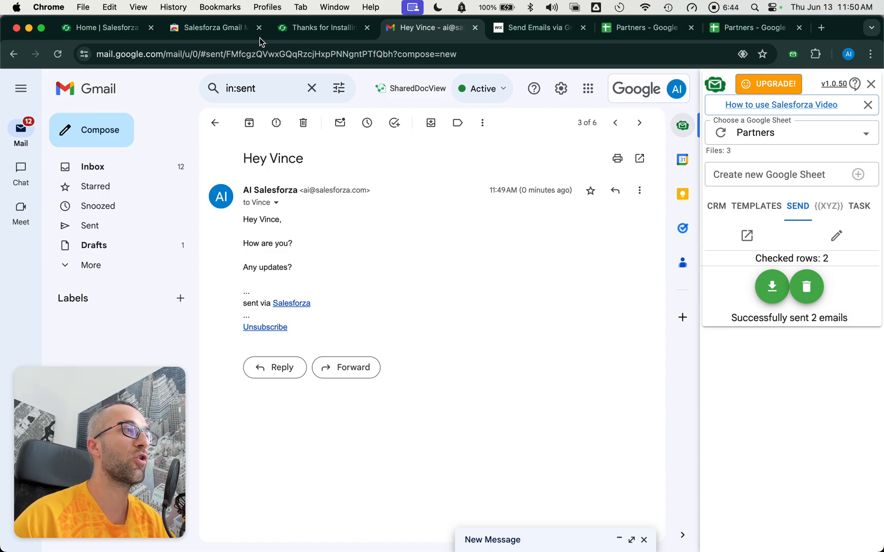
Open the Salesforza website's Pricing page and switch plans to yearly prices, Premium US$60
click(319, 27)
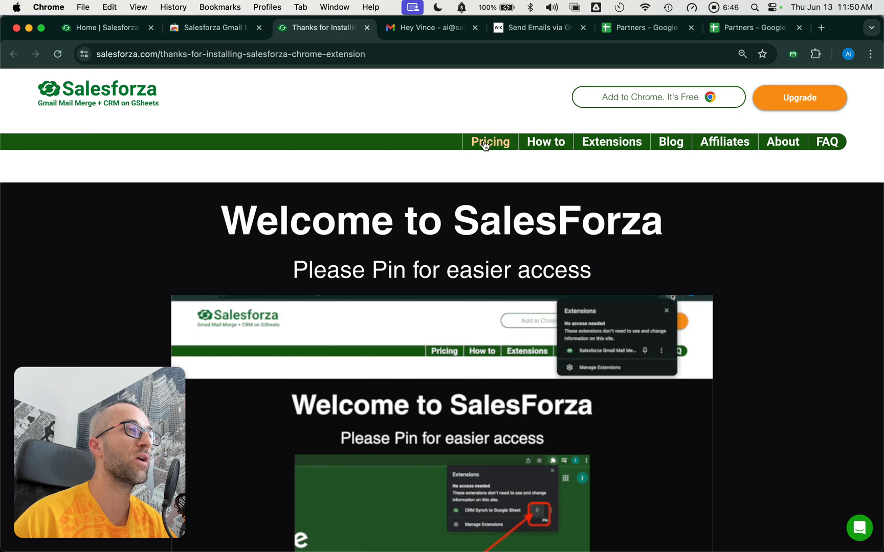
click(489, 141)
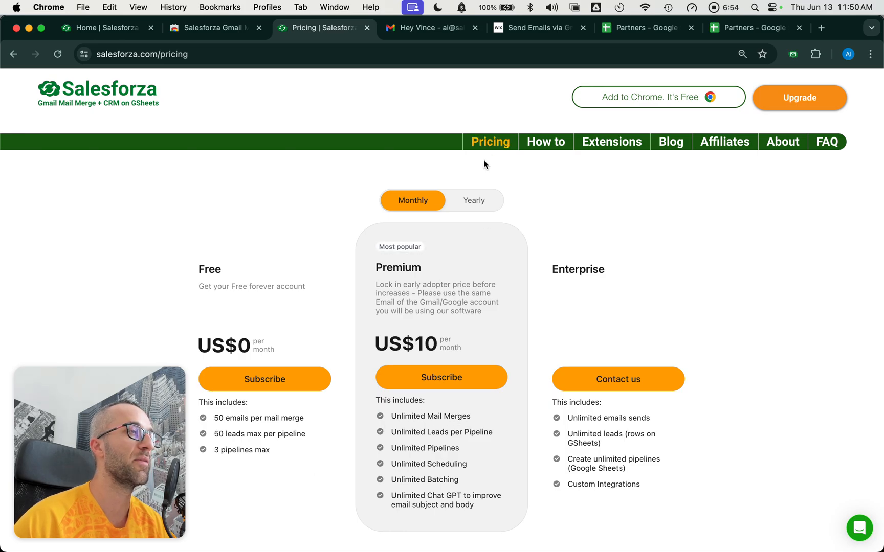
click(474, 200)
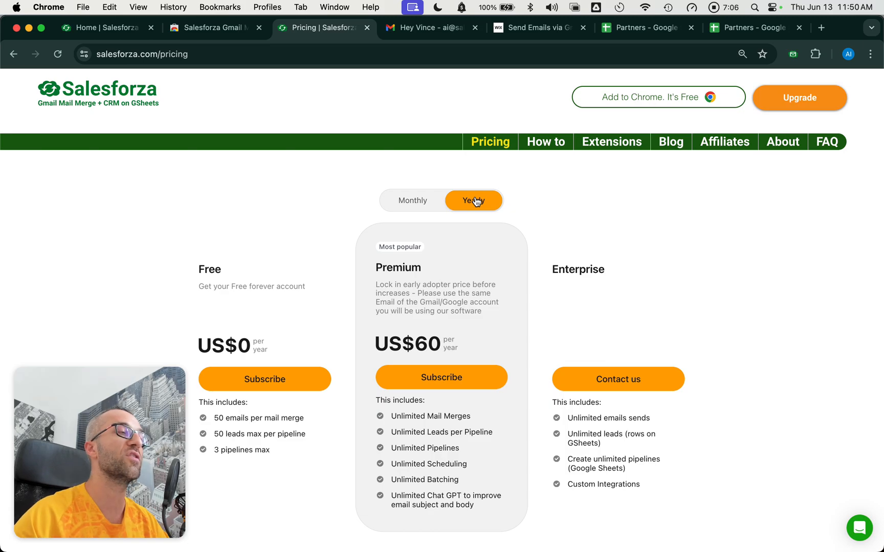
mouse_move(724, 142)
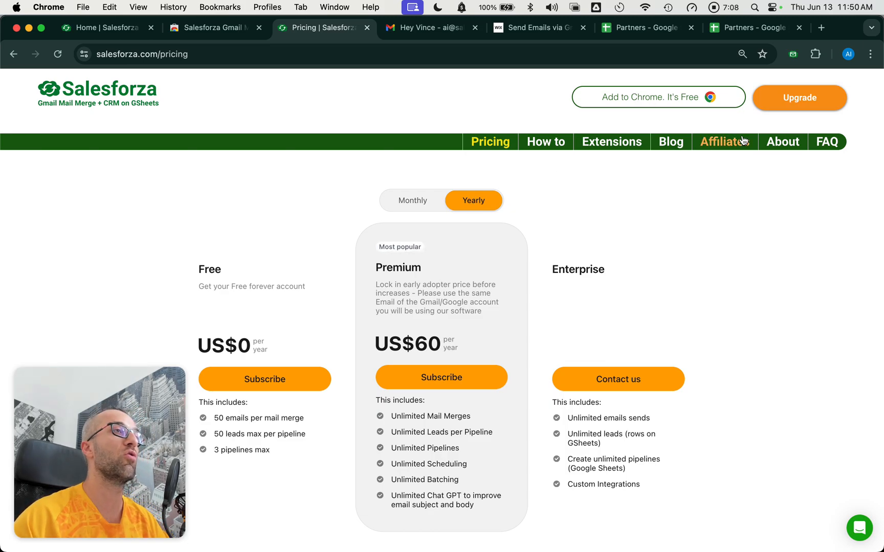